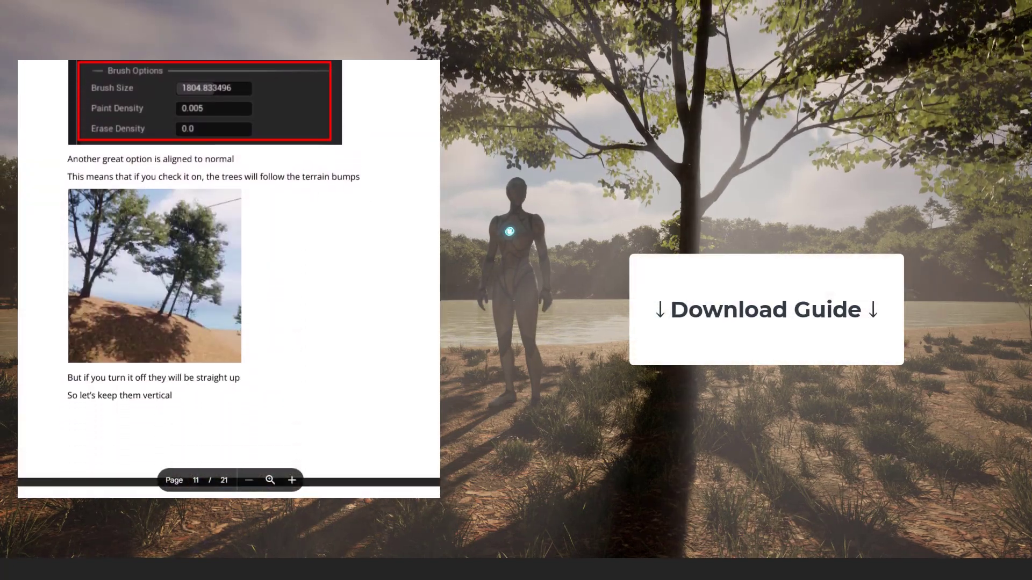
Create a new level from the Basic template with floor, sky and lighting actors
{"action": "scroll", "scroll_direction": "down", "scroll_amount": 3}
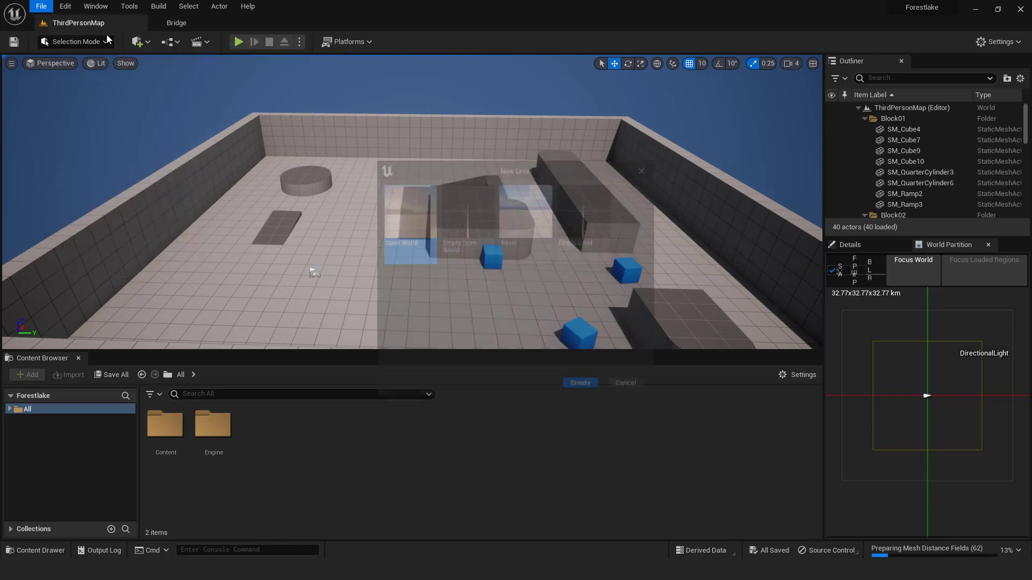
{"action": "left_click", "coordinate": [525, 207]}
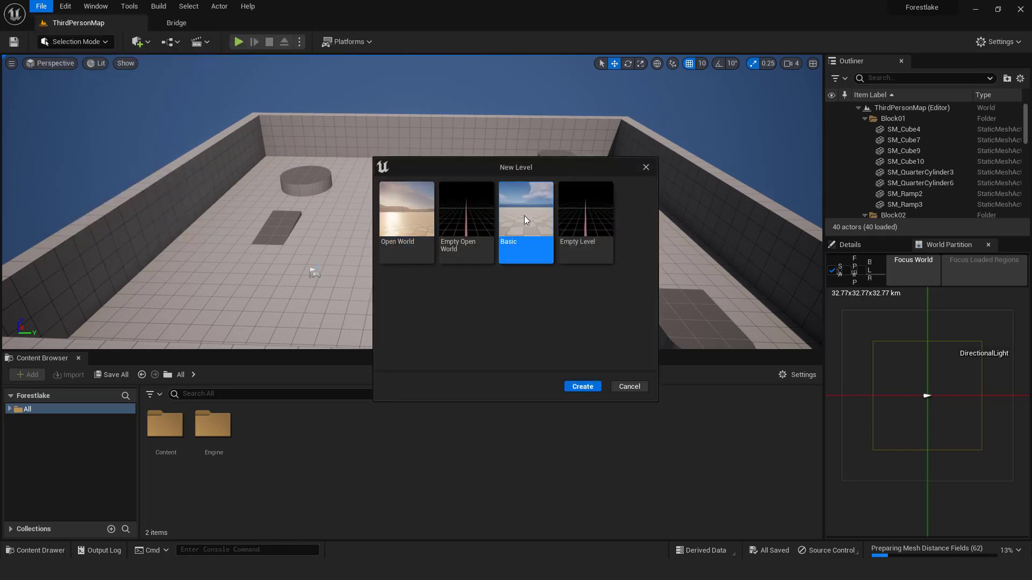
{"action": "left_click", "coordinate": [582, 386]}
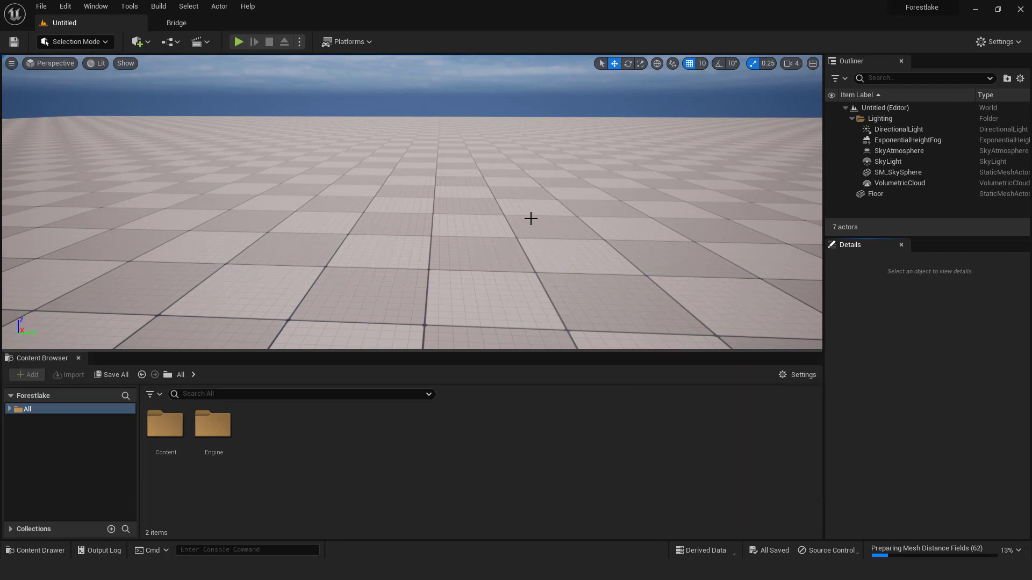
Save the current level as ForestLake in the project's Content folder
{"action": "left_click", "coordinate": [40, 6]}
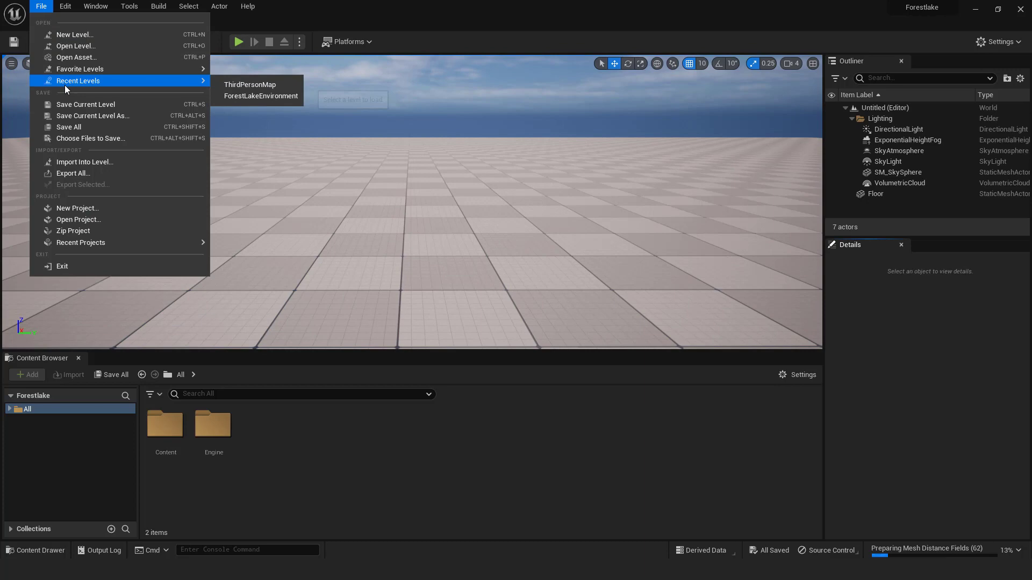
{"action": "left_click", "coordinate": [93, 116]}
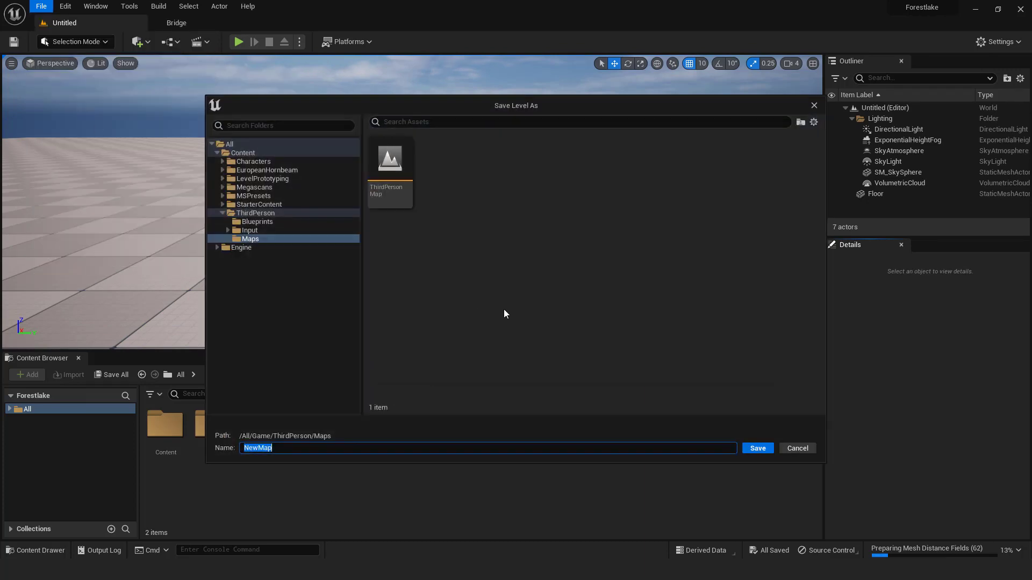
{"action": "left_click", "coordinate": [243, 153]}
{"action": "type", "text": "ForestLake"}
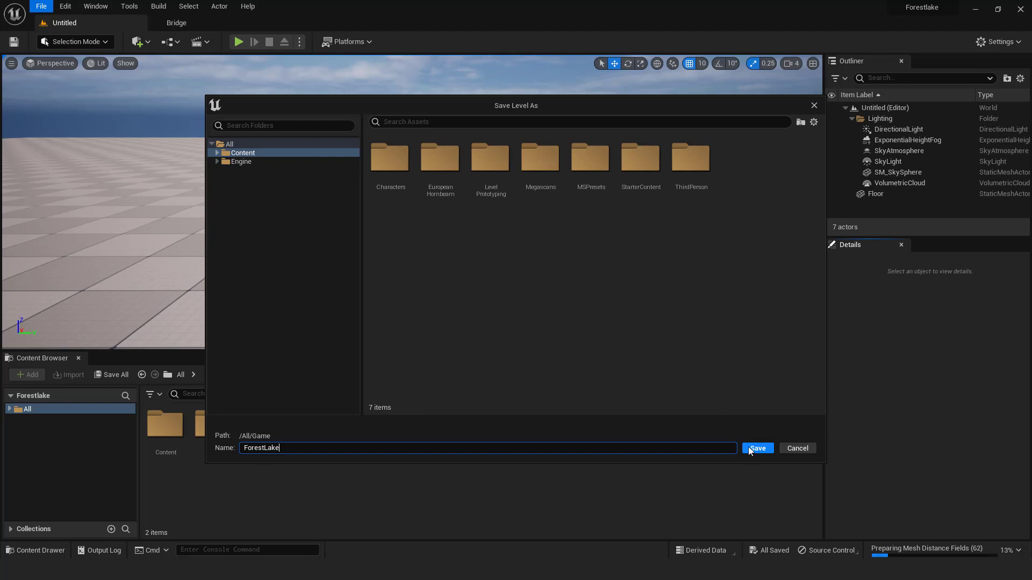
{"action": "left_click", "coordinate": [756, 449]}
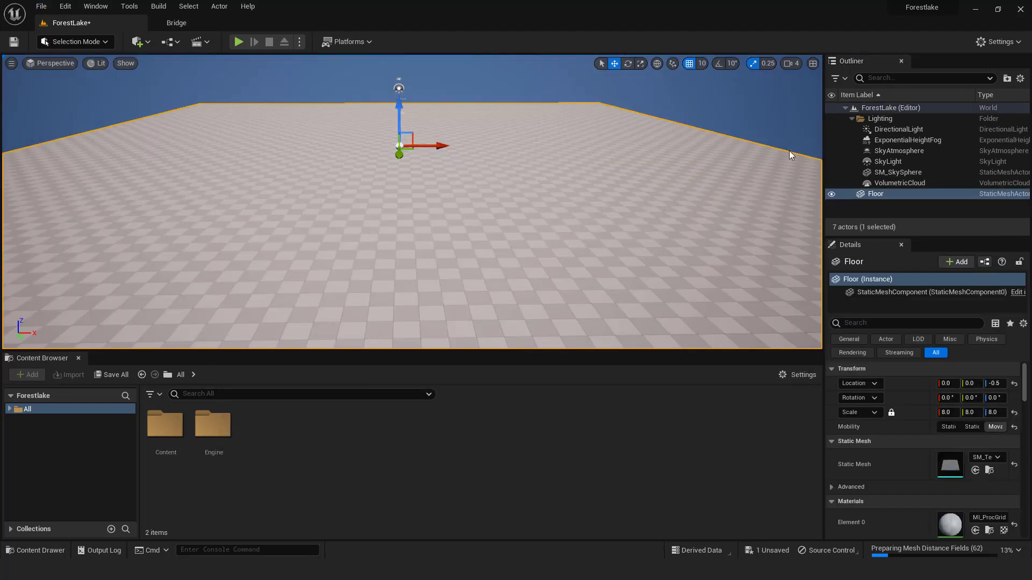
In Landscape Mode, create a landscape with 63×63 quad section size
{"action": "left_click", "coordinate": [73, 41]}
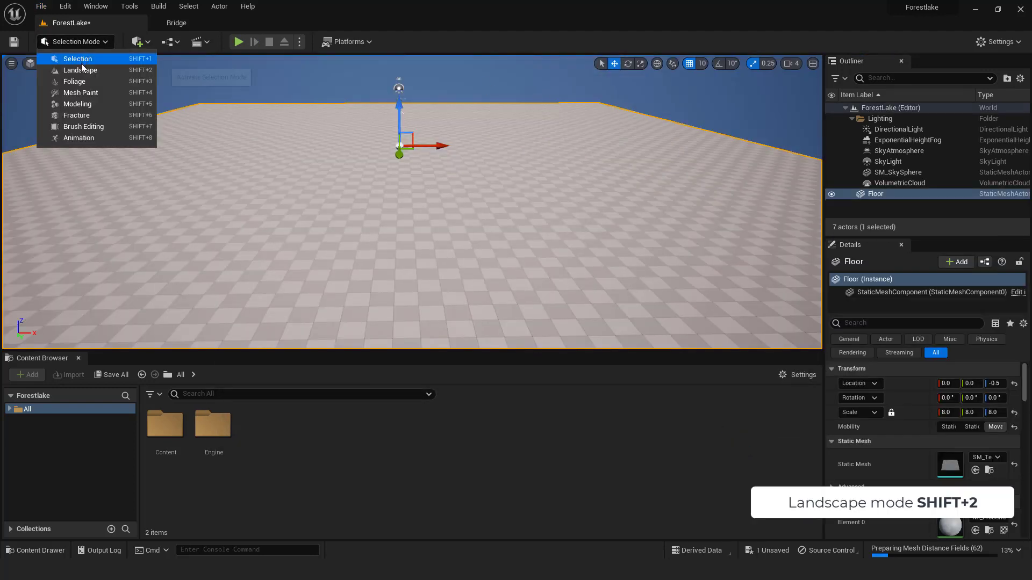
{"action": "left_click", "coordinate": [80, 70]}
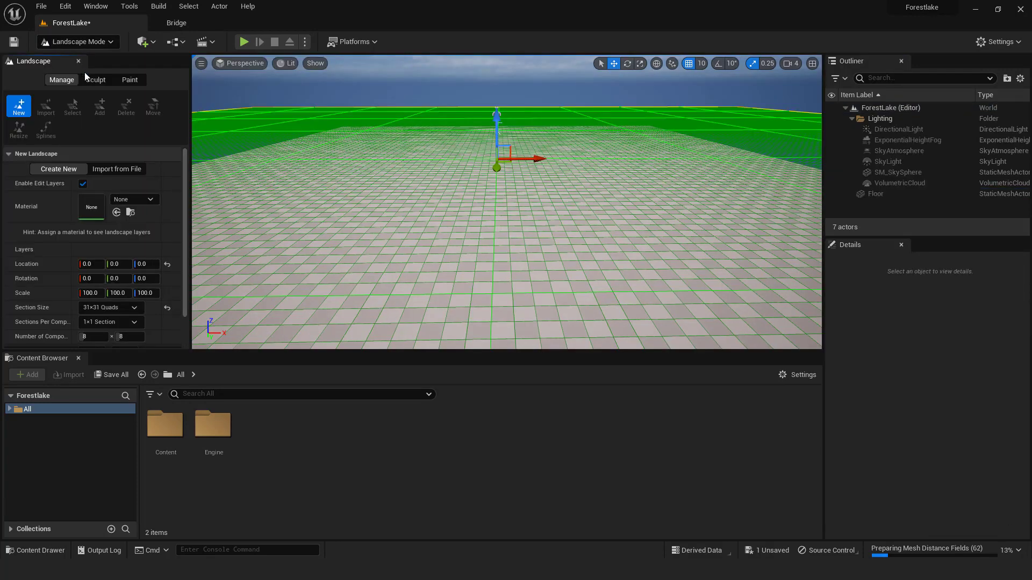
{"action": "left_click", "coordinate": [135, 308]}
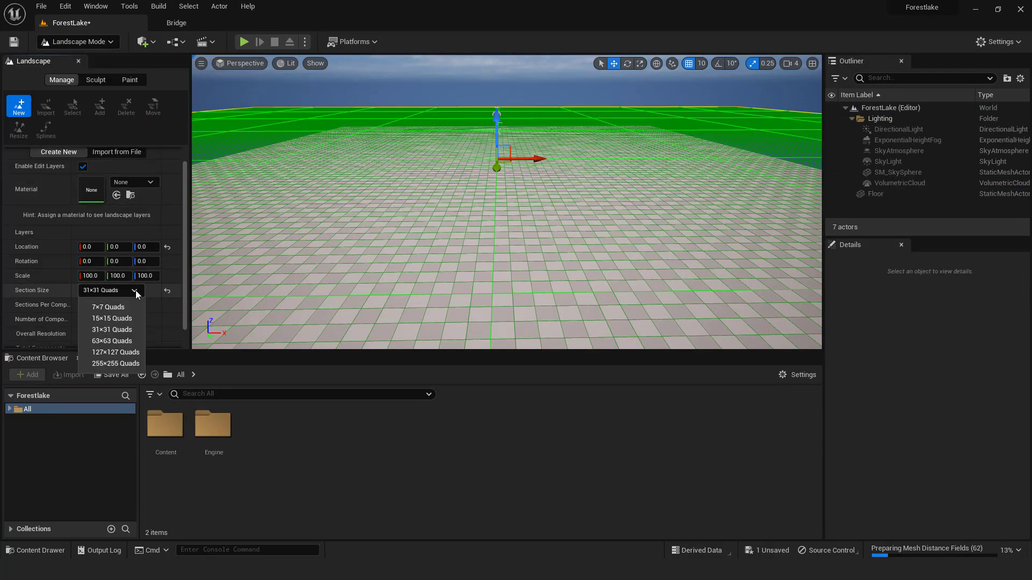
{"action": "left_click", "coordinate": [111, 340]}
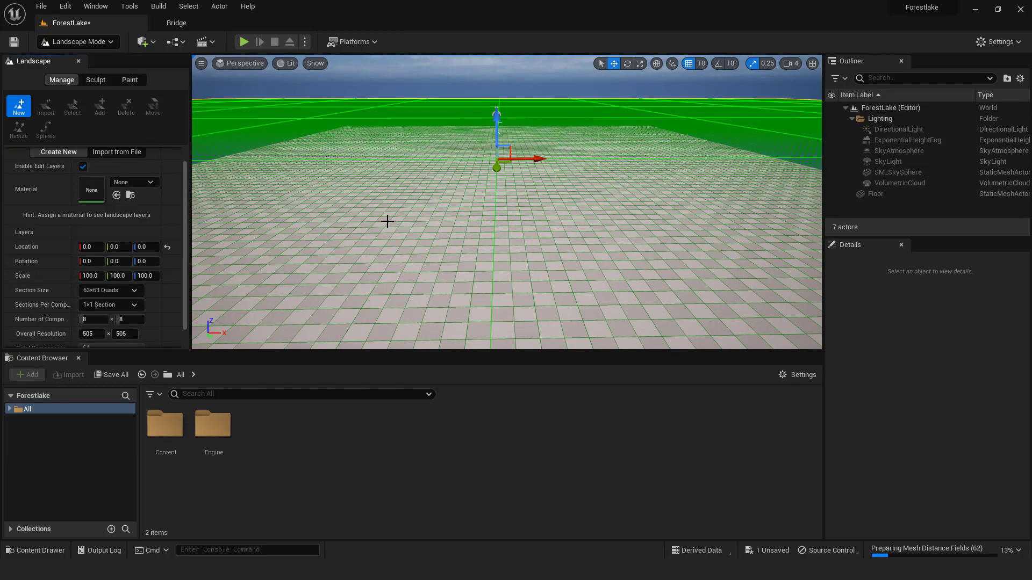
{"action": "left_click", "coordinate": [145, 247]}
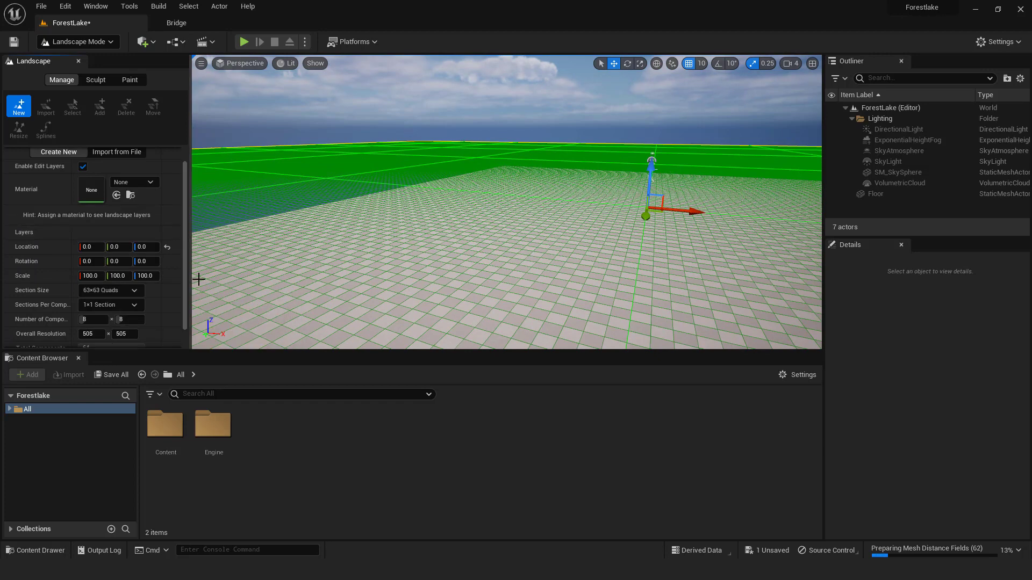
{"action": "left_click", "coordinate": [96, 80]}
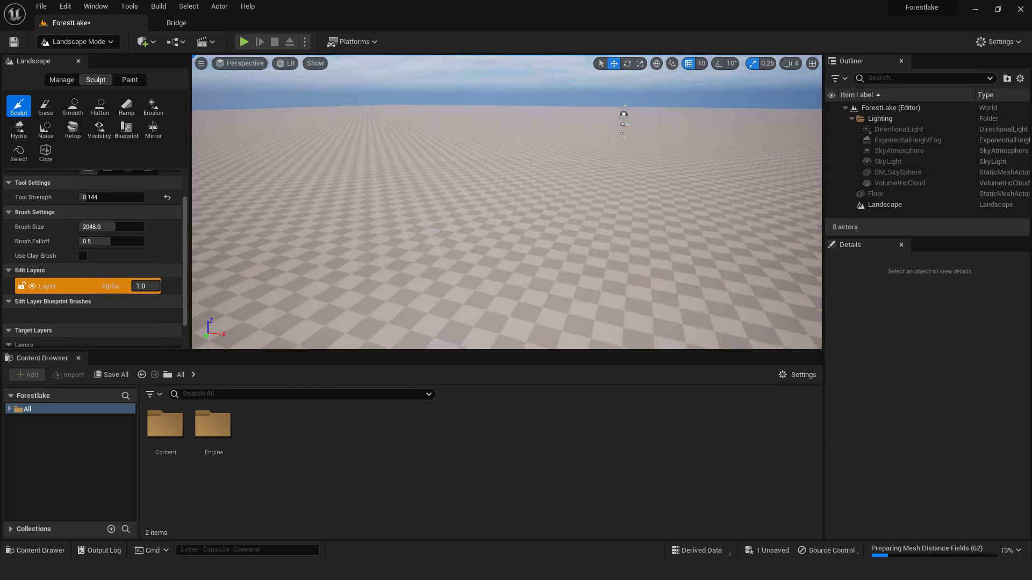
Delete the Floor actor and search the Plugins browser for 'land'
{"action": "left_click", "coordinate": [78, 41]}
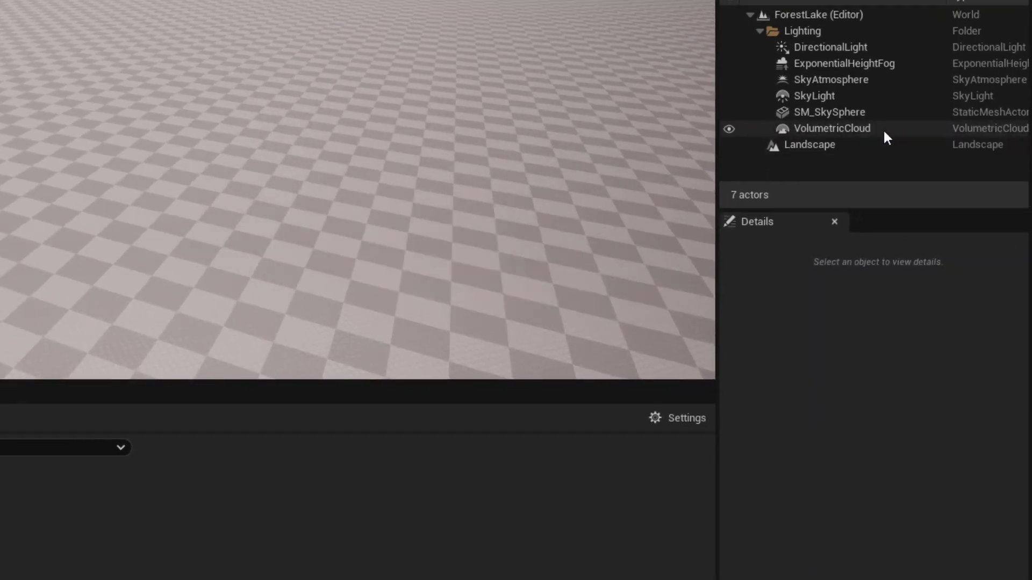
{"action": "left_click", "coordinate": [65, 6]}
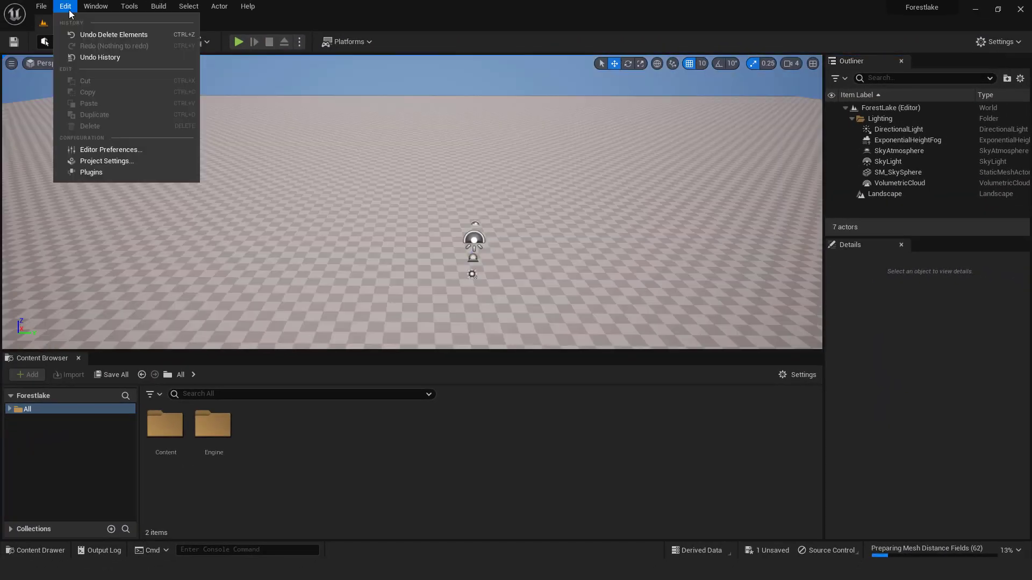
{"action": "left_click", "coordinate": [91, 172]}
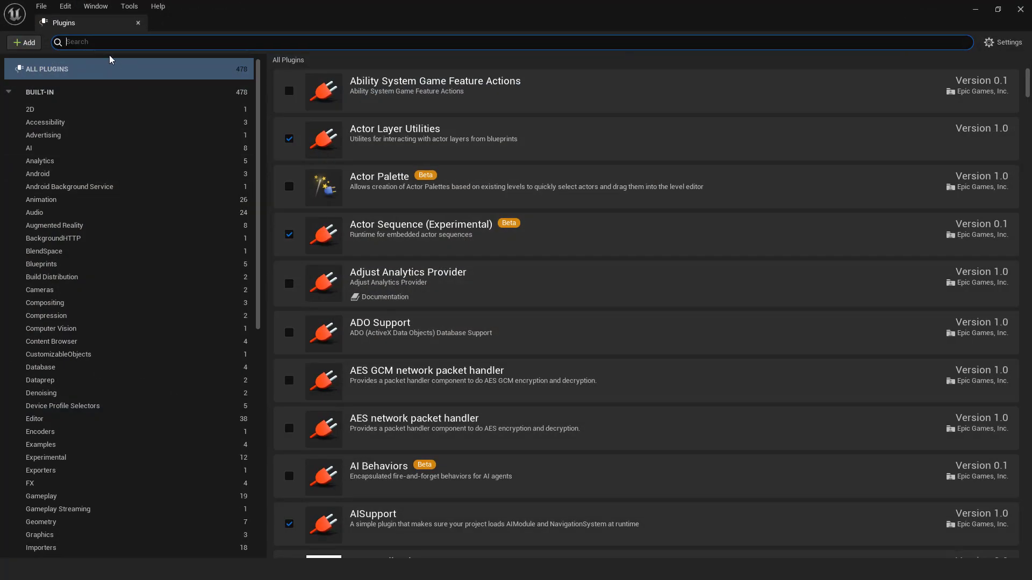
{"action": "type", "text": "land"}
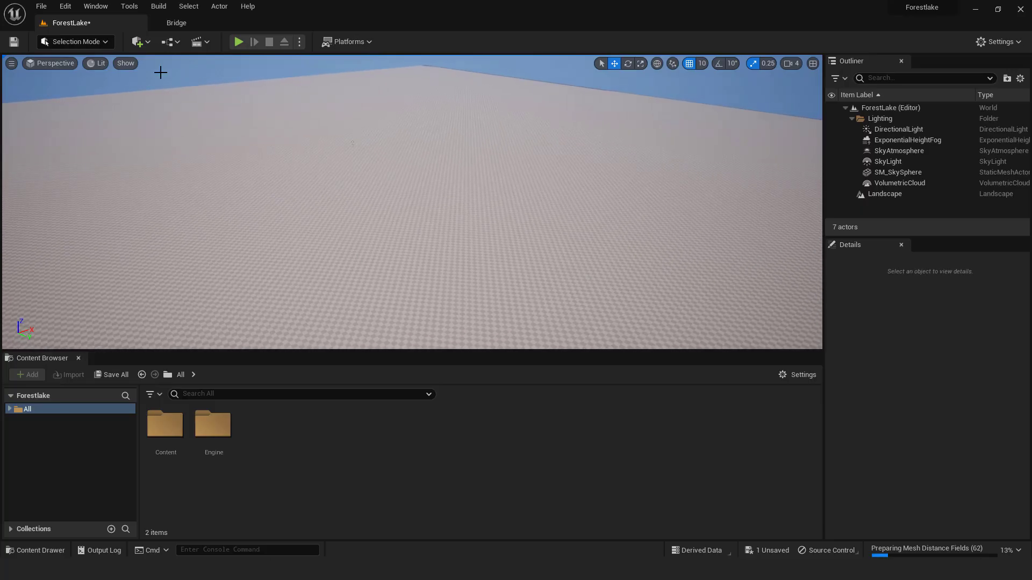
Place a Water Body Lake found by searching 'lake' in Quick Add
{"action": "left_click", "coordinate": [138, 41]}
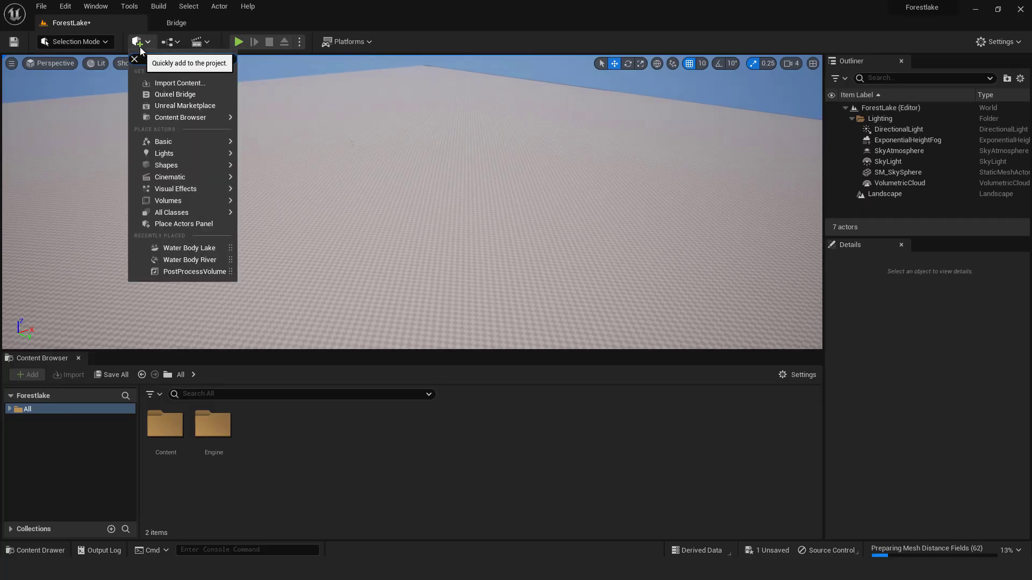
{"action": "type", "text": "lake"}
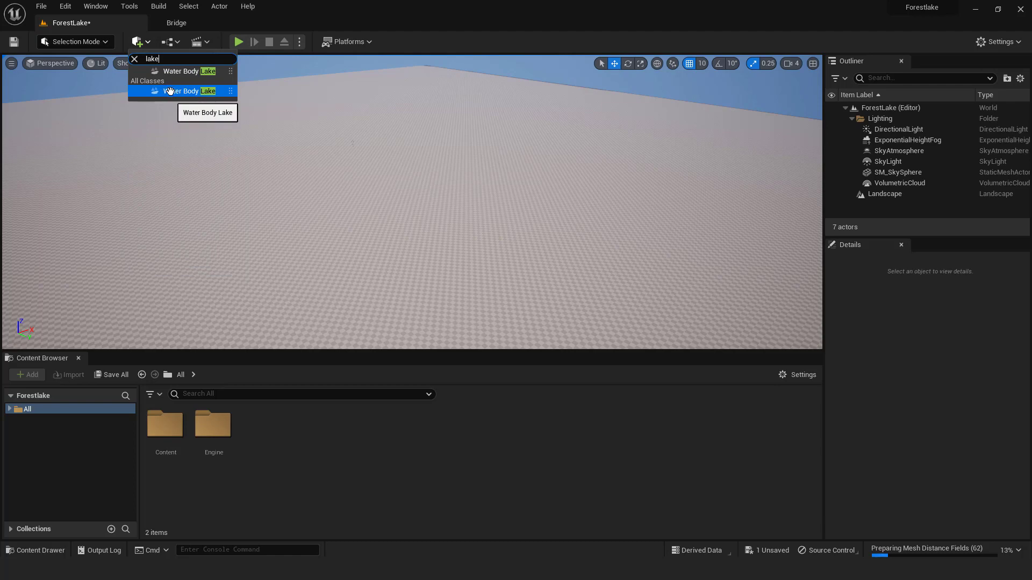
{"action": "left_click", "coordinate": [188, 91]}
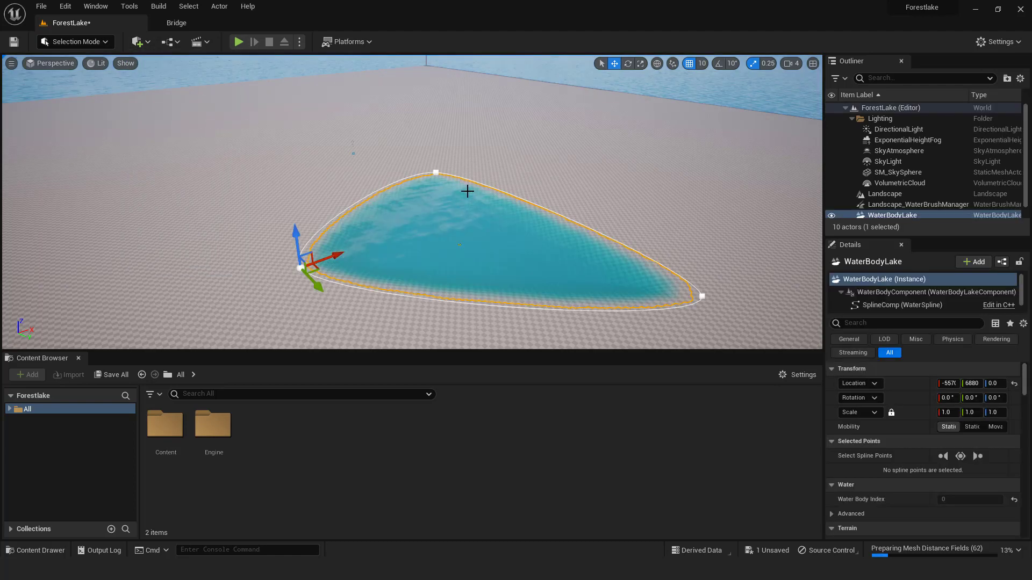
Add a shoreline spline point and drag points outward into a wider rounded pond
{"action": "left_click", "coordinate": [238, 42]}
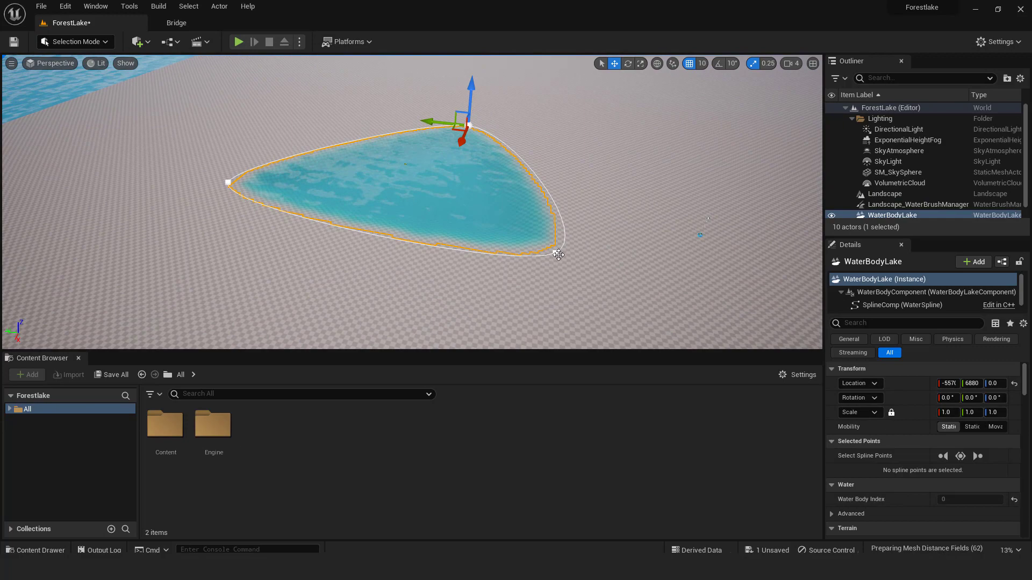
{"action": "left_click", "coordinate": [558, 256]}
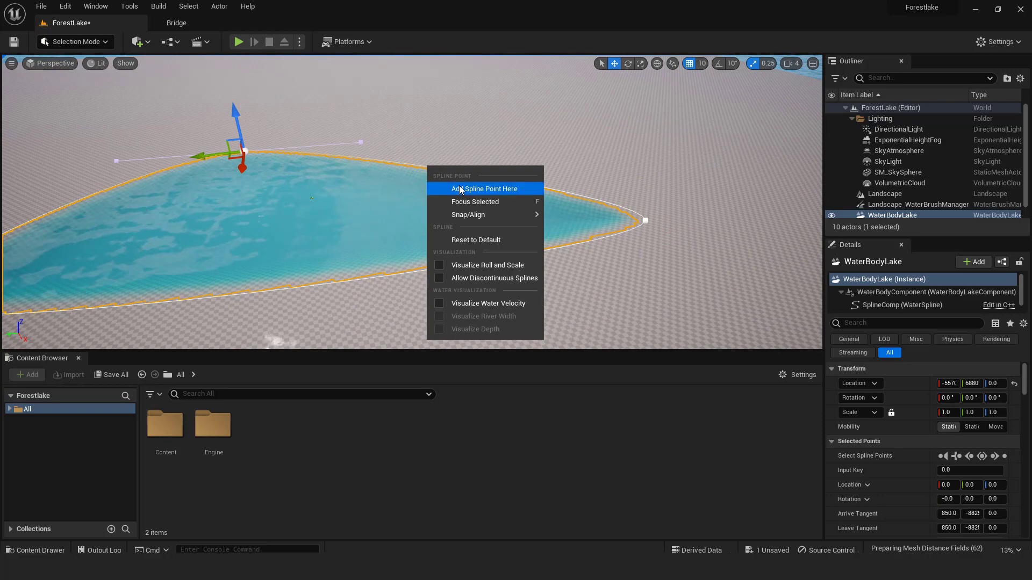
{"action": "left_click", "coordinate": [482, 189]}
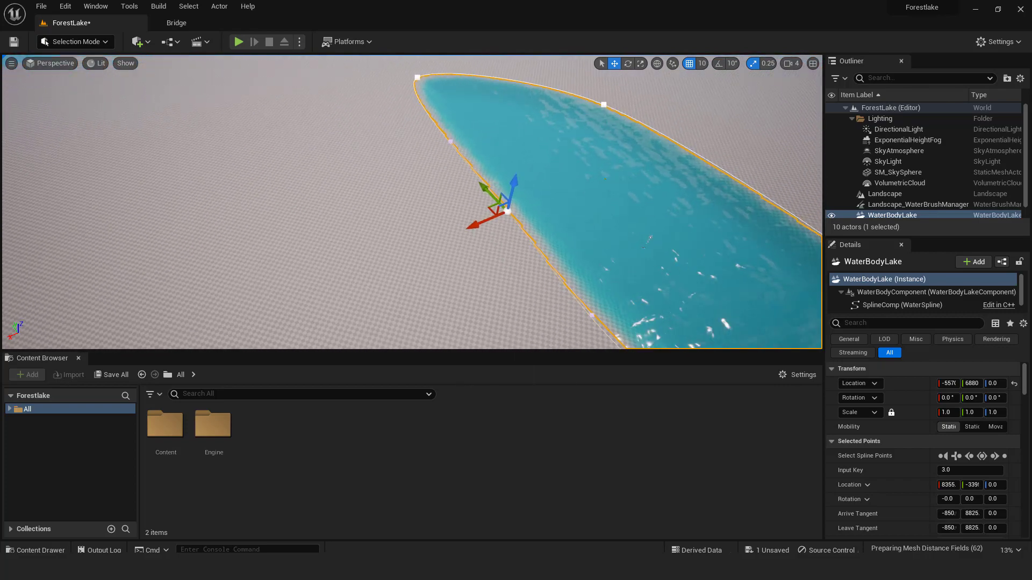
{"action": "left_click_drag", "start_coordinate": [496, 200], "coordinate": [523, 194]}
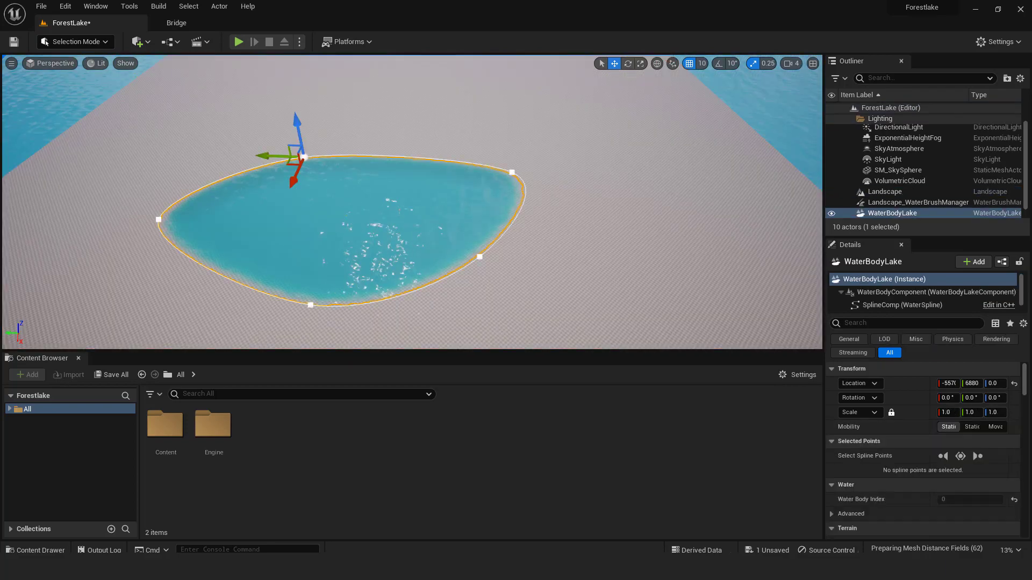
{"action": "left_click_drag", "start_coordinate": [296, 158], "coordinate": [388, 151]}
{"action": "type", "text": "forest floo"}
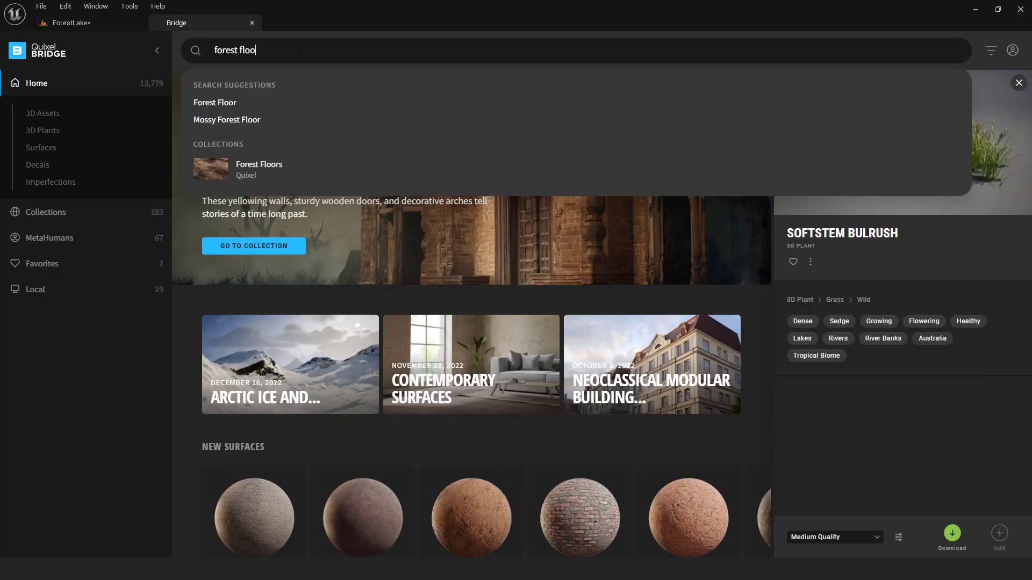
Search Bridge for 'forest floor' and add Mossy Forest Floor to the project
{"action": "left_click", "coordinate": [215, 102]}
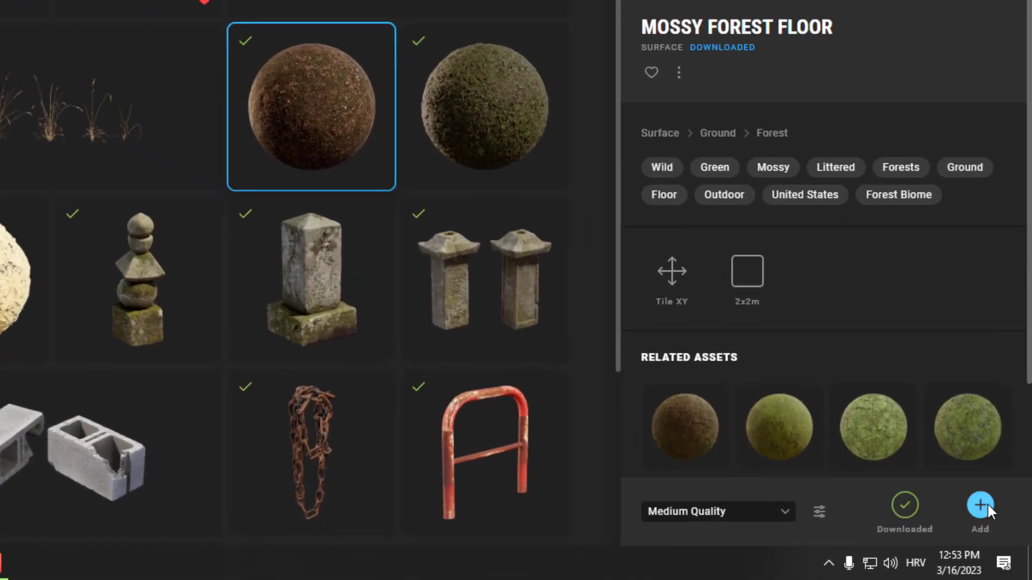
{"action": "left_click", "coordinate": [979, 507]}
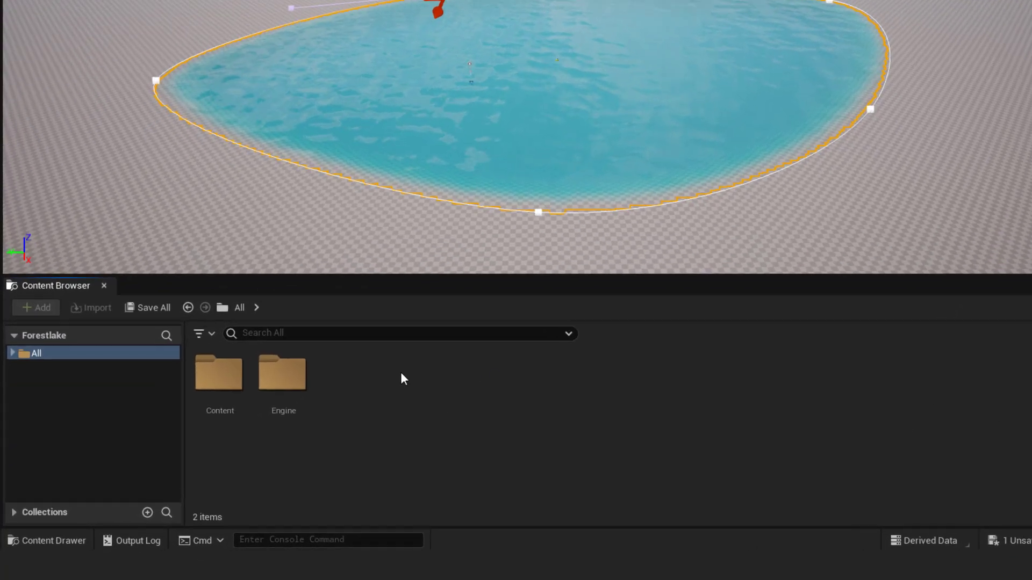
Assign MI_Mossy_Forest_Floor from Megascans Surfaces as the Landscape Material
{"action": "left_click", "coordinate": [12, 353]}
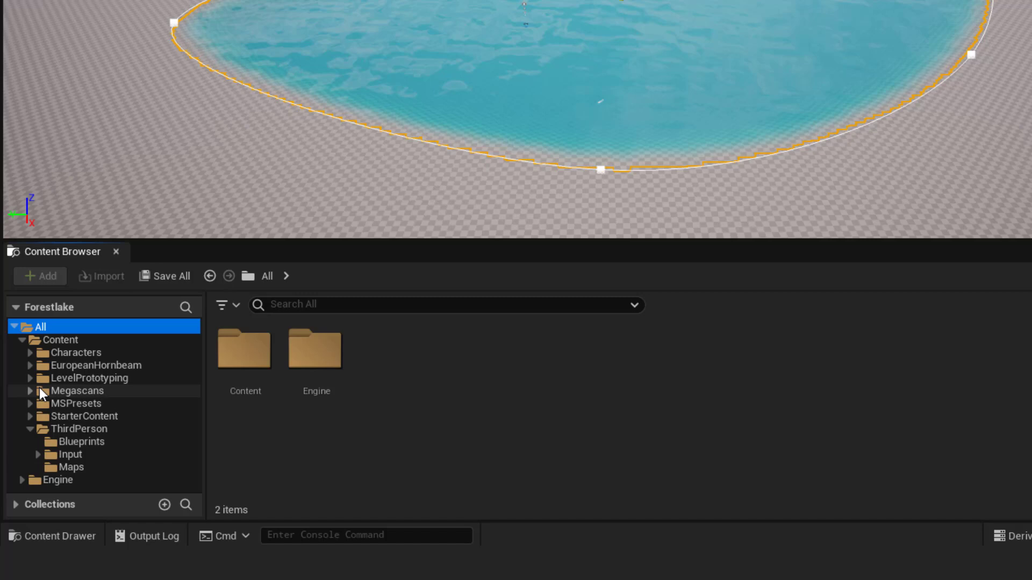
{"action": "left_click", "coordinate": [77, 390]}
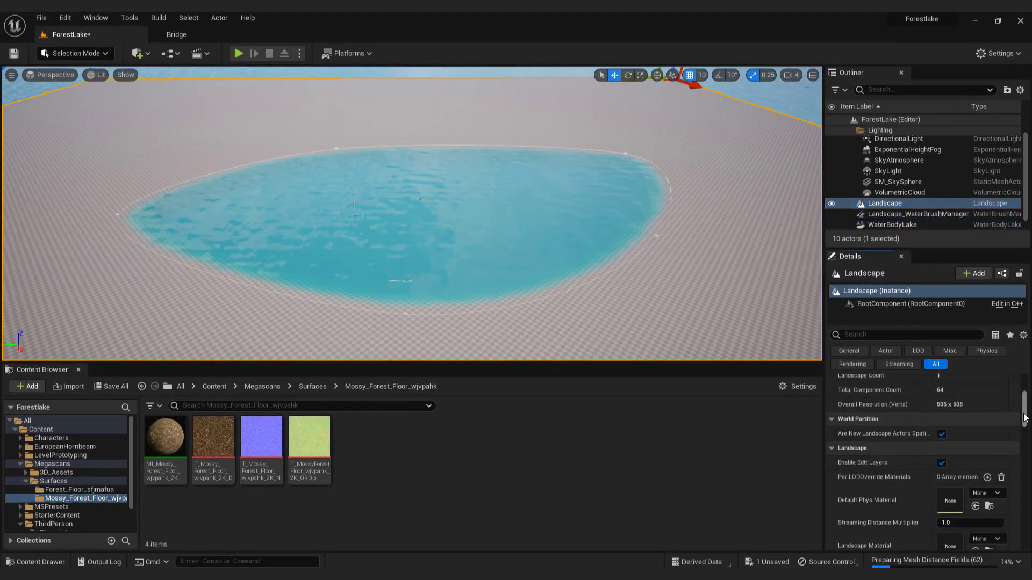
{"action": "scroll", "scroll_direction": "down", "scroll_amount": 3}
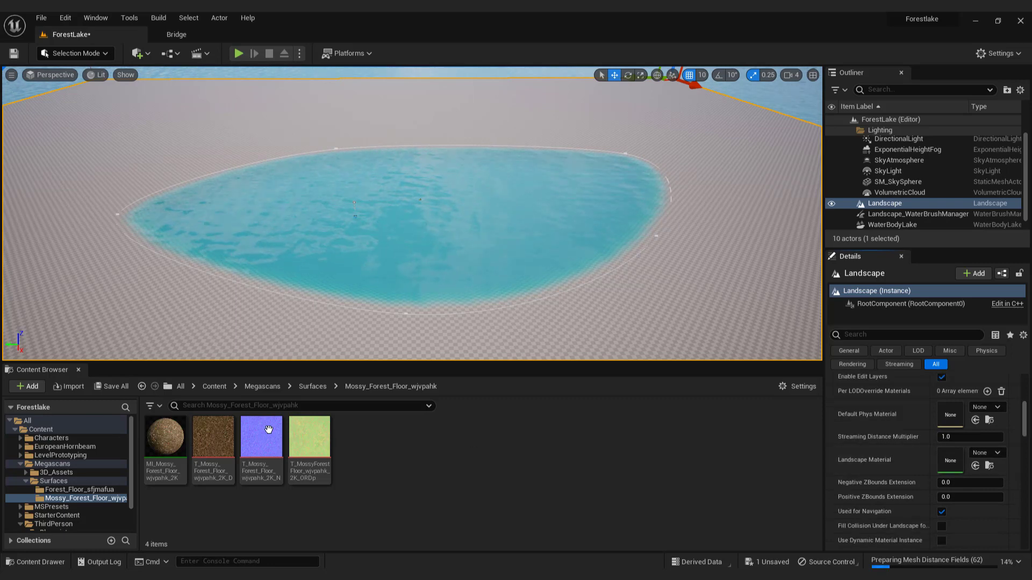
{"action": "left_click", "coordinate": [165, 436]}
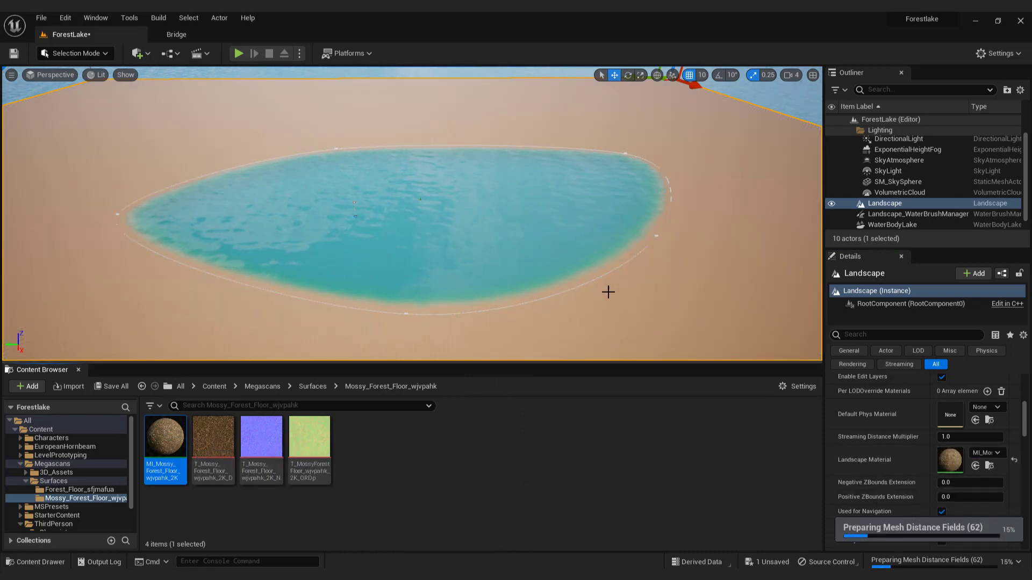
Enable the material instance's Tiling/Offset override and set Tiling to 0.2
{"action": "left_click", "coordinate": [239, 54]}
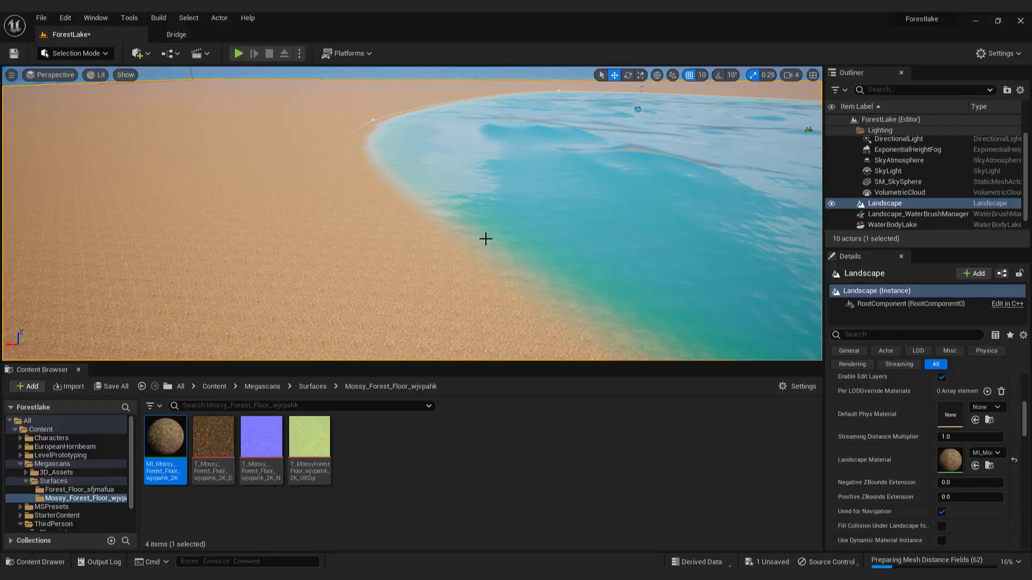
{"action": "mouse_move", "coordinate": [165, 438]}
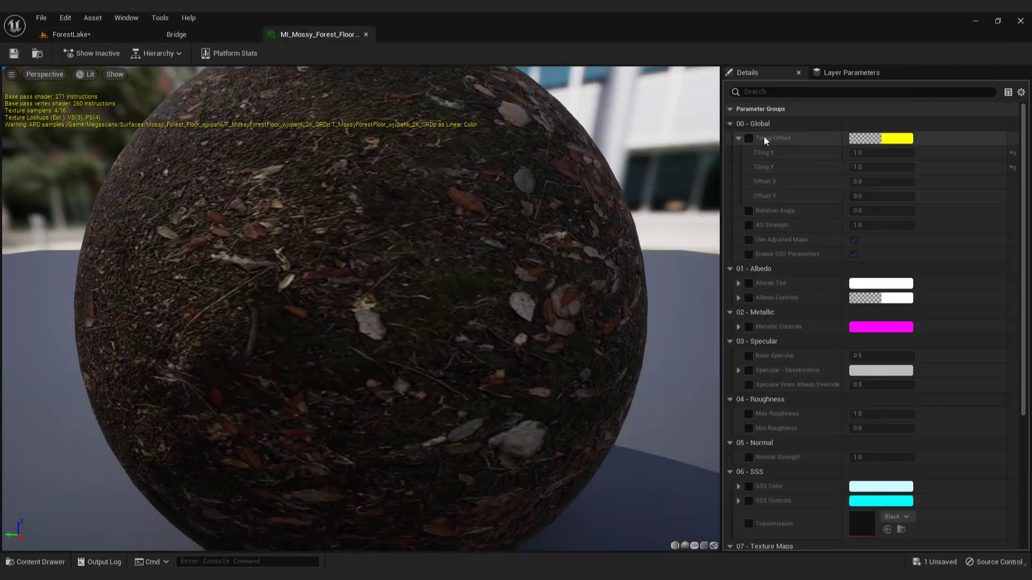
{"action": "left_click", "coordinate": [749, 138]}
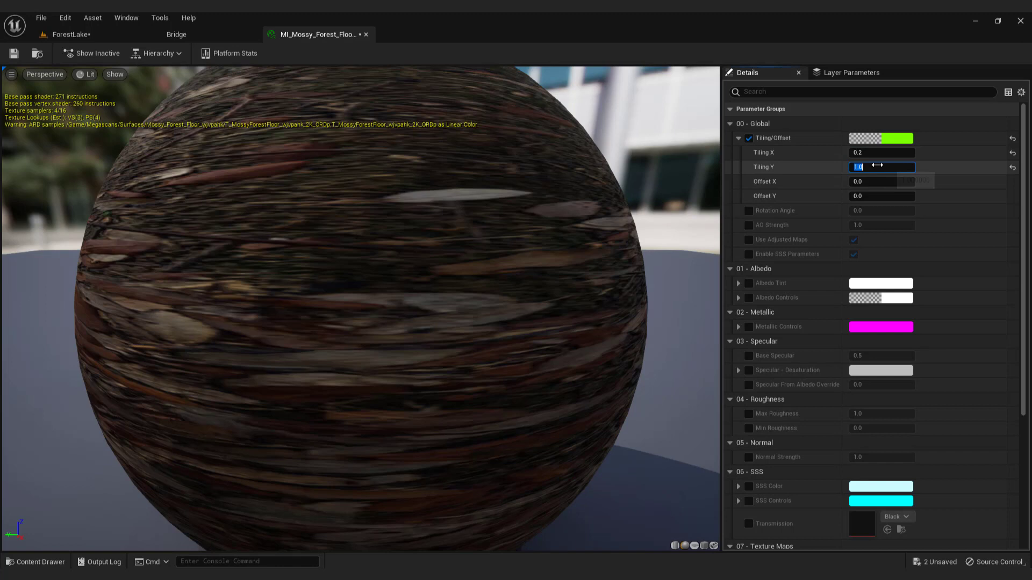
{"action": "type", "text": "0.2"}
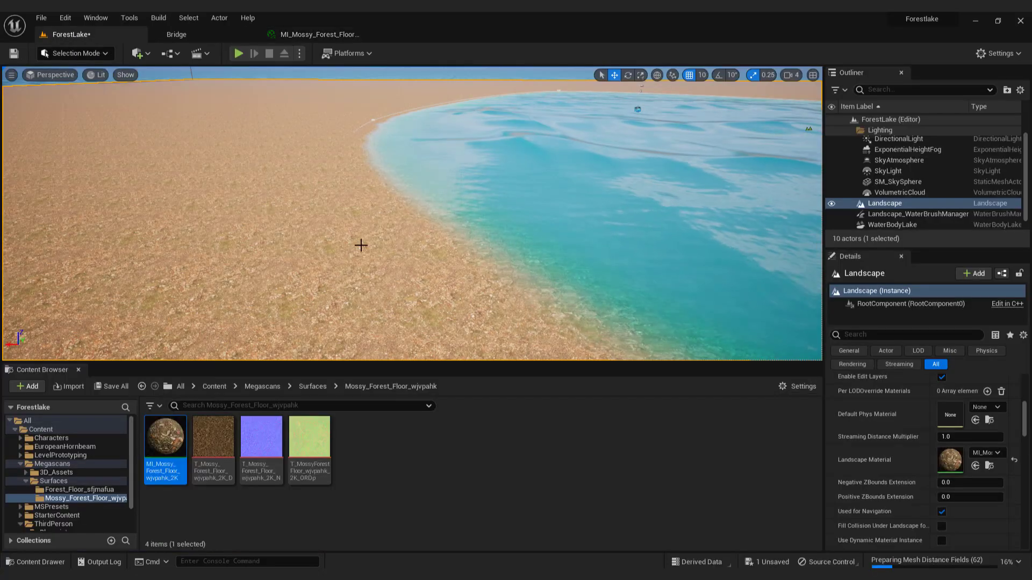
Save all ForestLake changes and paint the brown layer across the terrain
{"action": "left_click", "coordinate": [238, 53]}
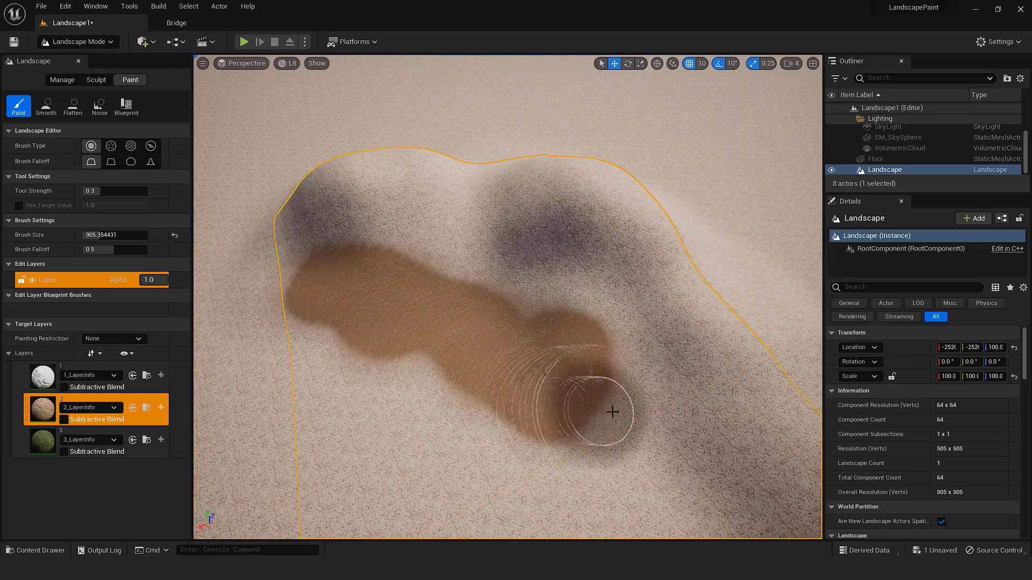
{"action": "left_click", "coordinate": [41, 440]}
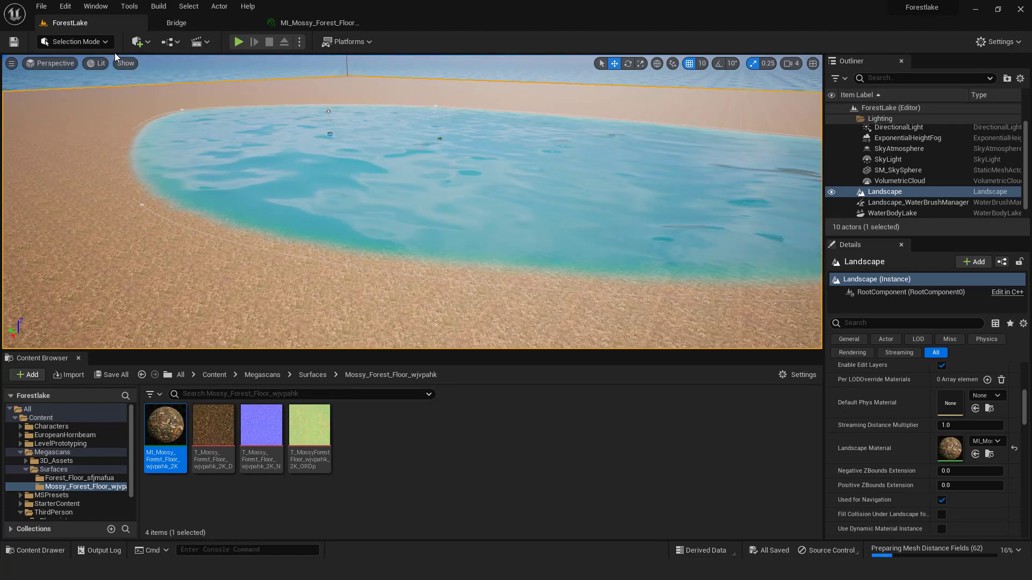
Sculpt bumps into the terrain near the lake, then play-test the level
{"action": "left_click", "coordinate": [74, 41]}
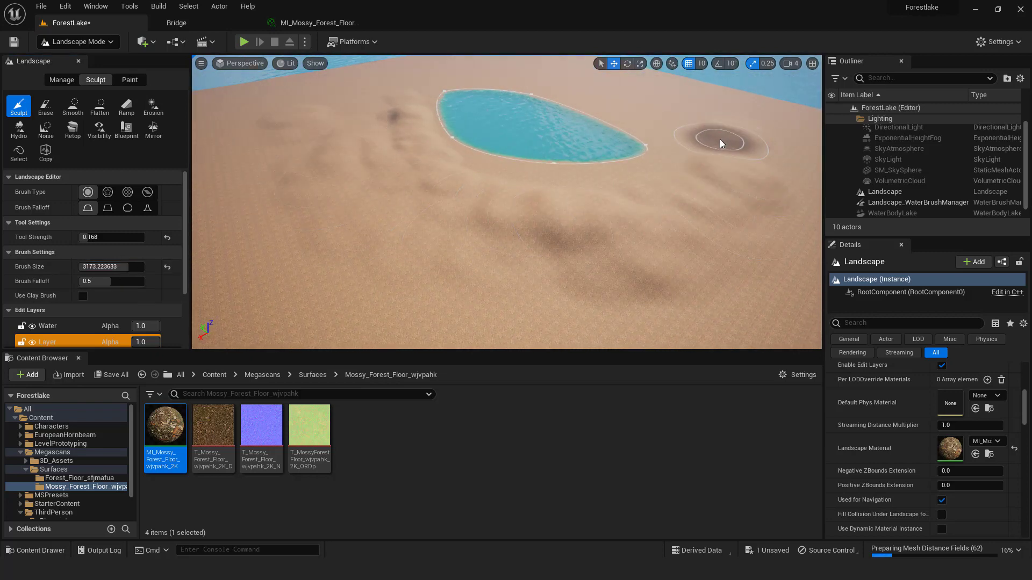
{"action": "left_click_drag", "start_coordinate": [721, 144], "coordinate": [499, 292]}
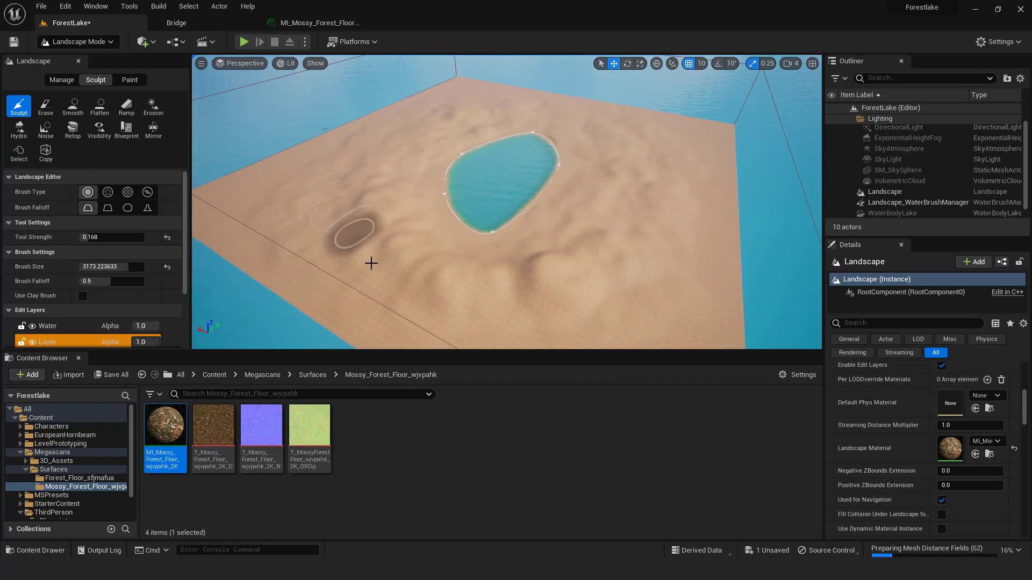
{"action": "left_click", "coordinate": [243, 42]}
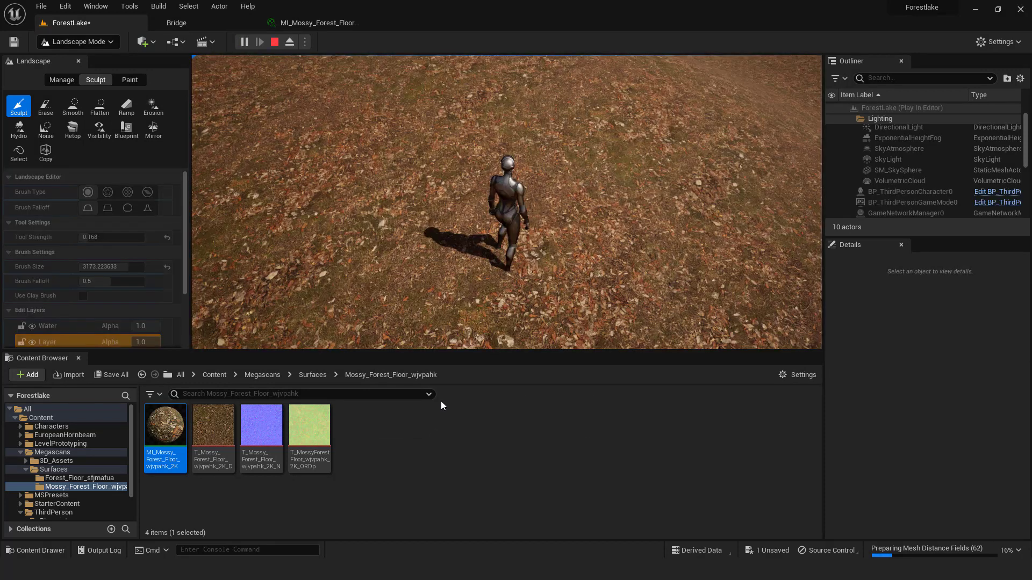
{"action": "left_click", "coordinate": [259, 42]}
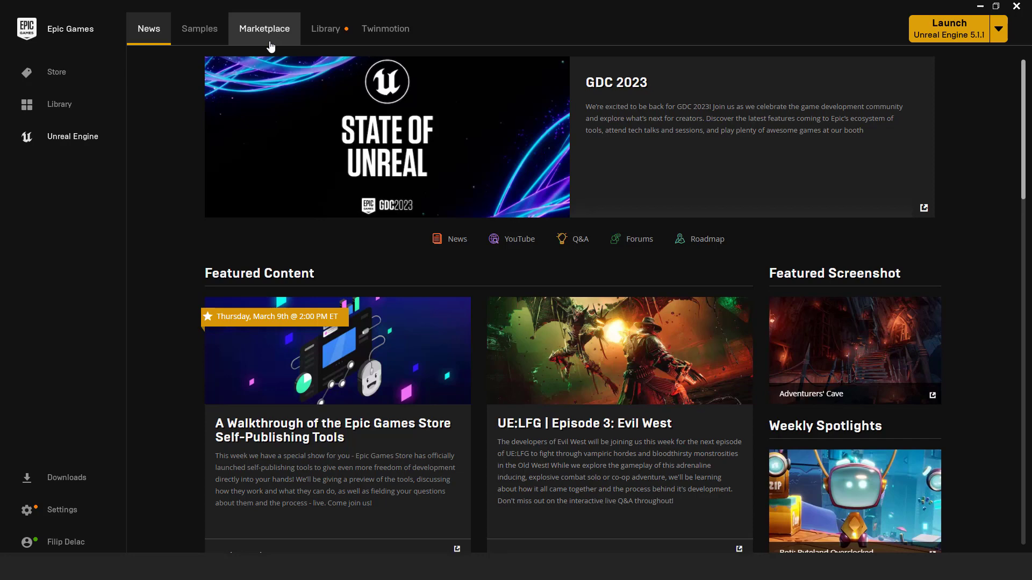
{"action": "mouse_move", "coordinate": [270, 34]}
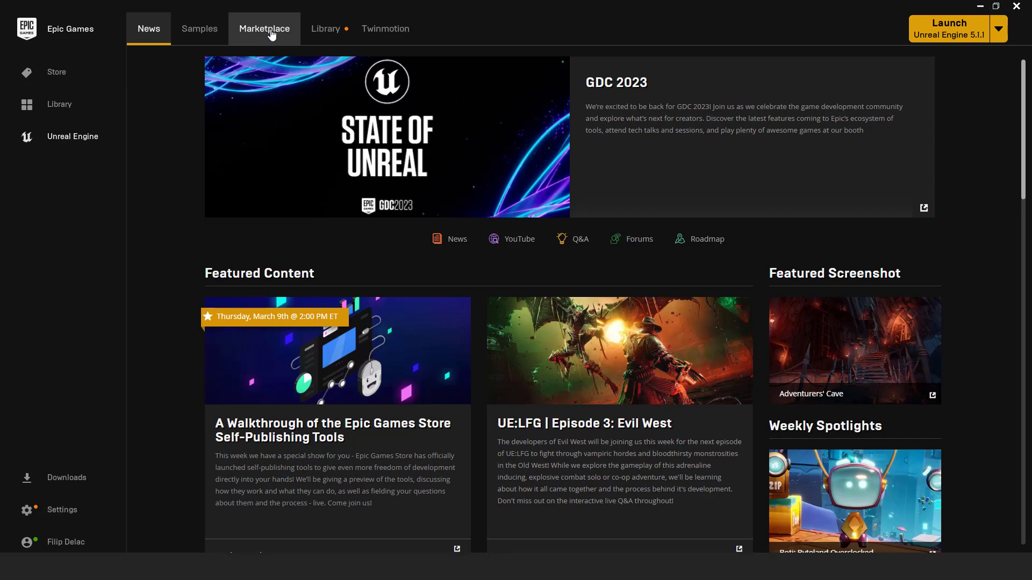
Open the free Megascans Trees: European Hornbeam pack in the Marketplace
{"action": "left_click", "coordinate": [265, 28]}
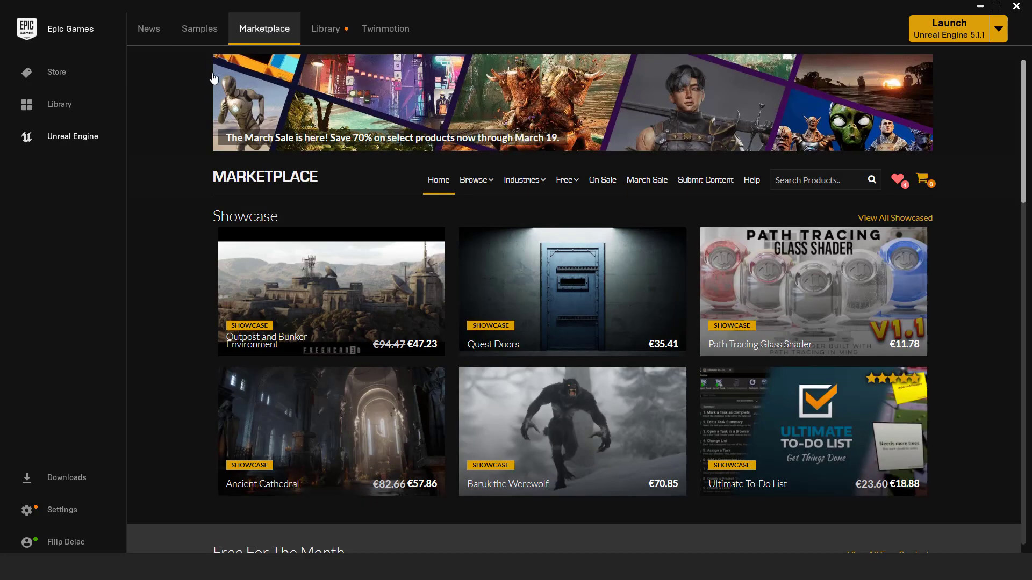
{"action": "left_click", "coordinate": [565, 180]}
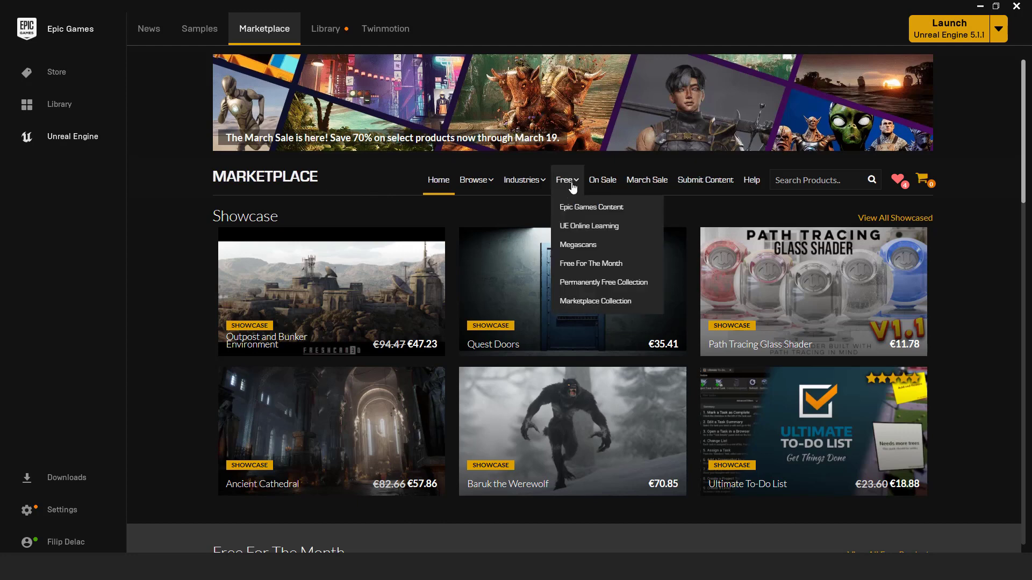
{"action": "mouse_move", "coordinate": [599, 245]}
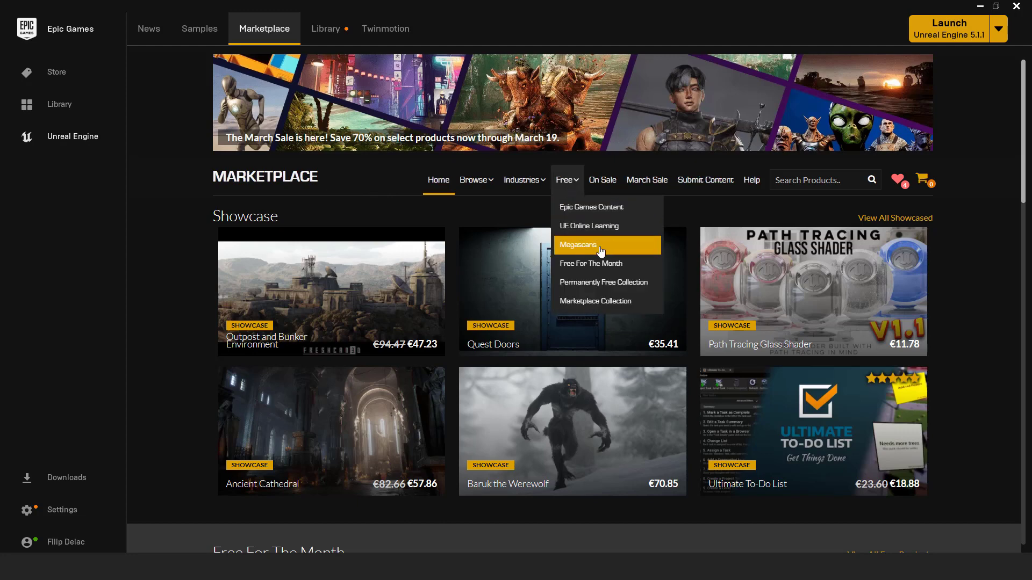
{"action": "left_click", "coordinate": [578, 245]}
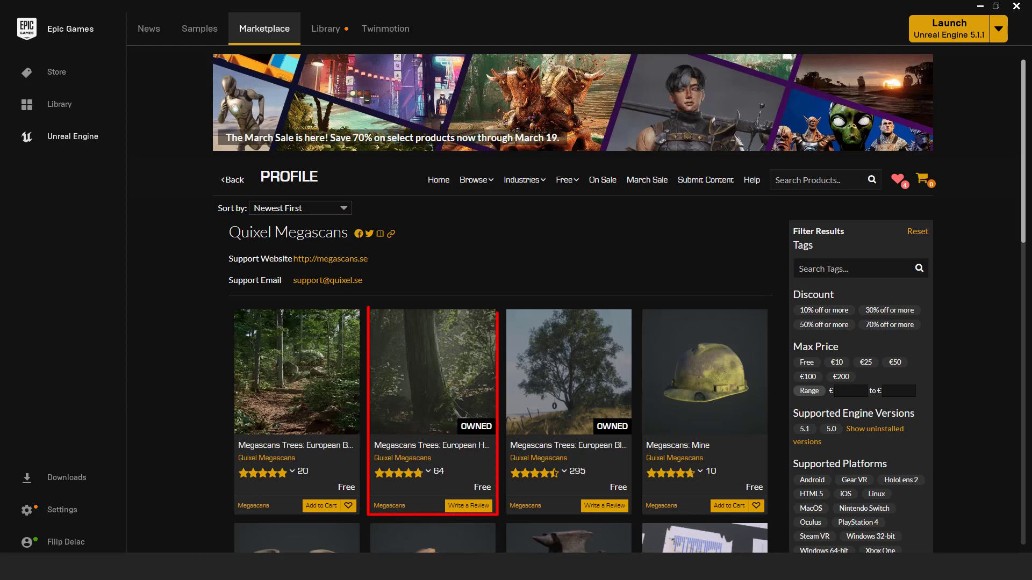
{"action": "left_click", "coordinate": [432, 372]}
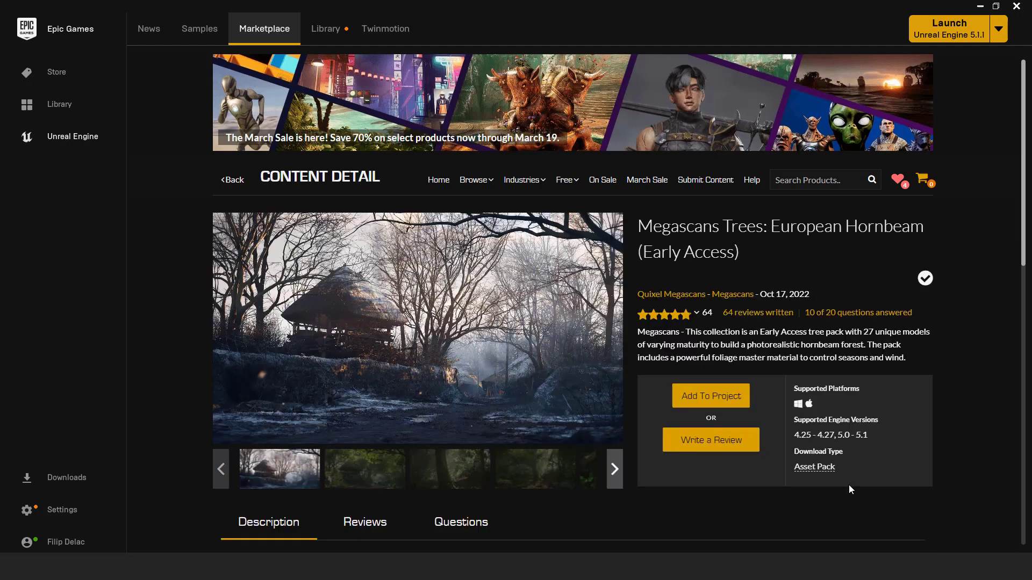
Add the European Hornbeam pack to the Forestlake project
{"action": "left_click", "coordinate": [710, 396]}
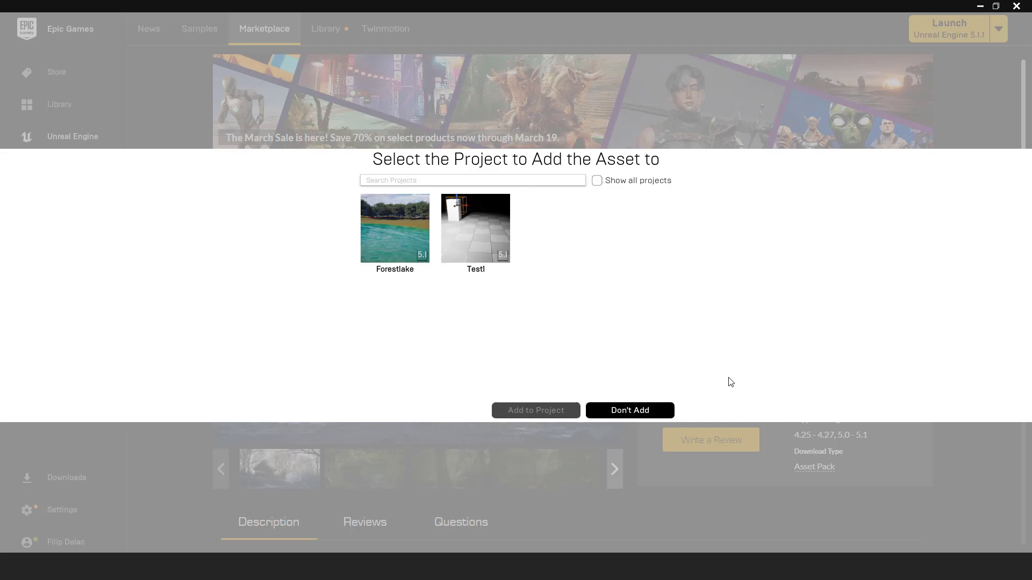
{"action": "left_click", "coordinate": [394, 229]}
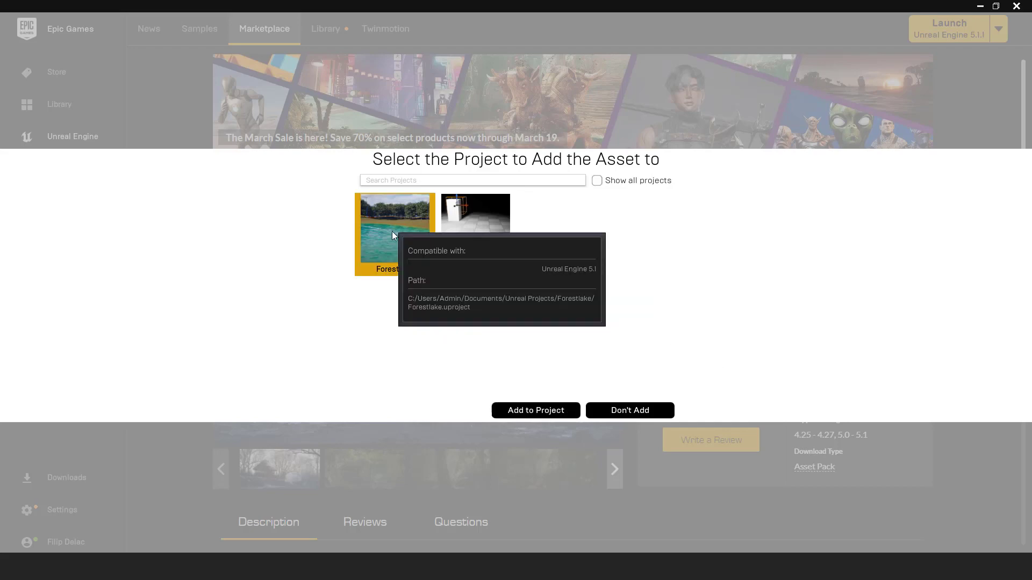
{"action": "left_click", "coordinate": [535, 410]}
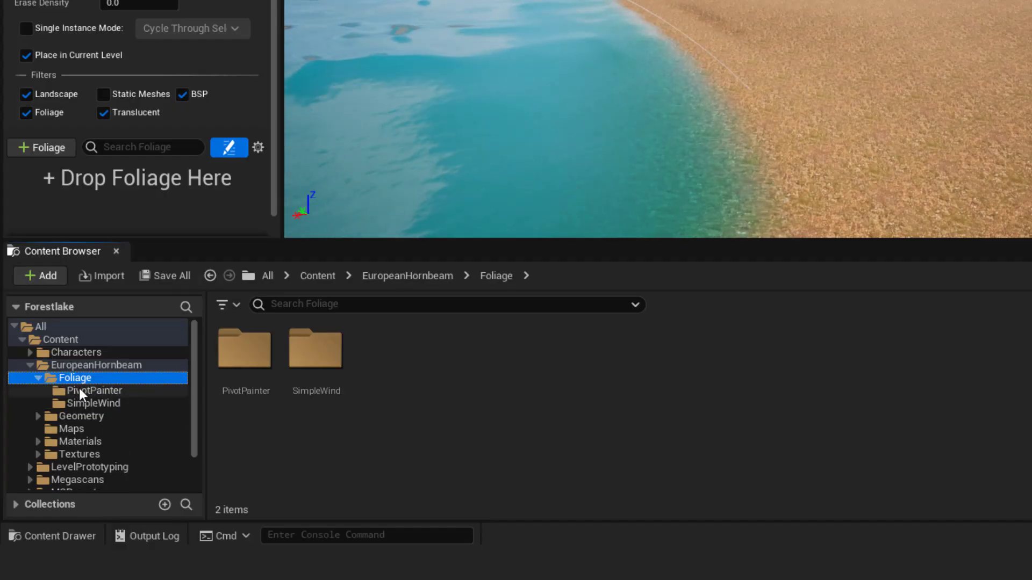
Select several SimpleWind European Hornbeam tree assets and paint them as forest around the lake
{"action": "left_click", "coordinate": [93, 403]}
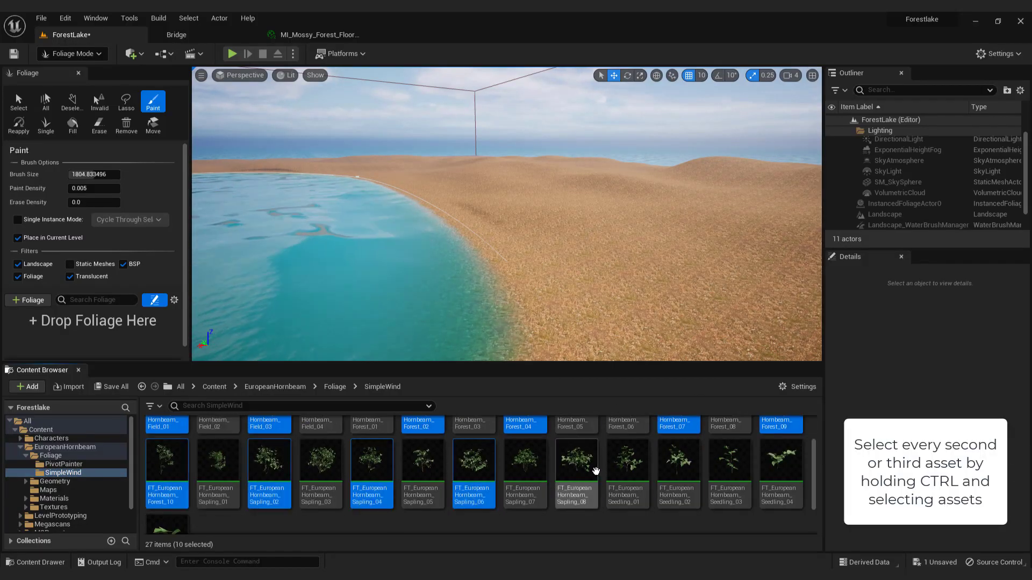
{"action": "left_click", "coordinate": [166, 425]}
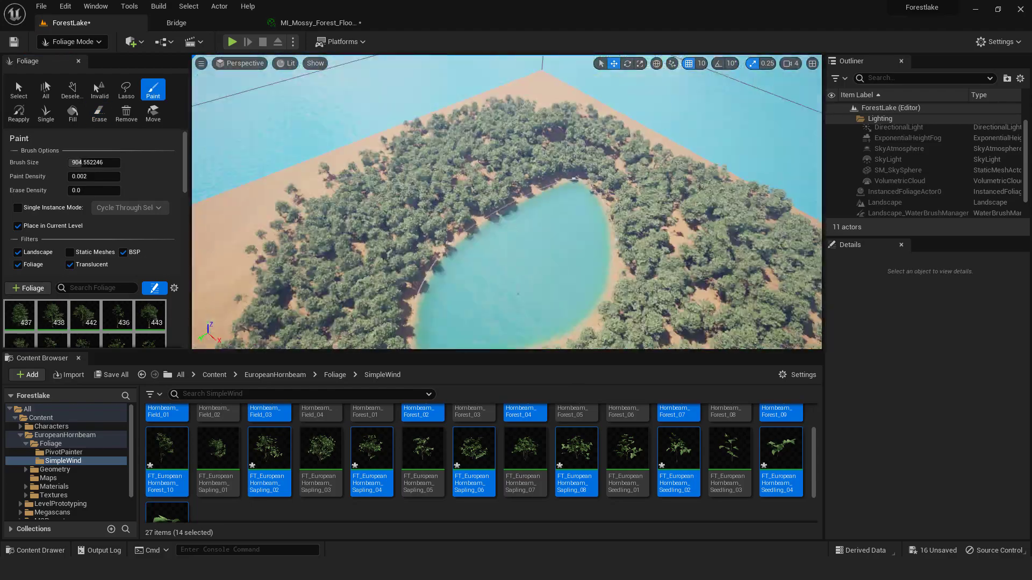
{"action": "left_click", "coordinate": [73, 41]}
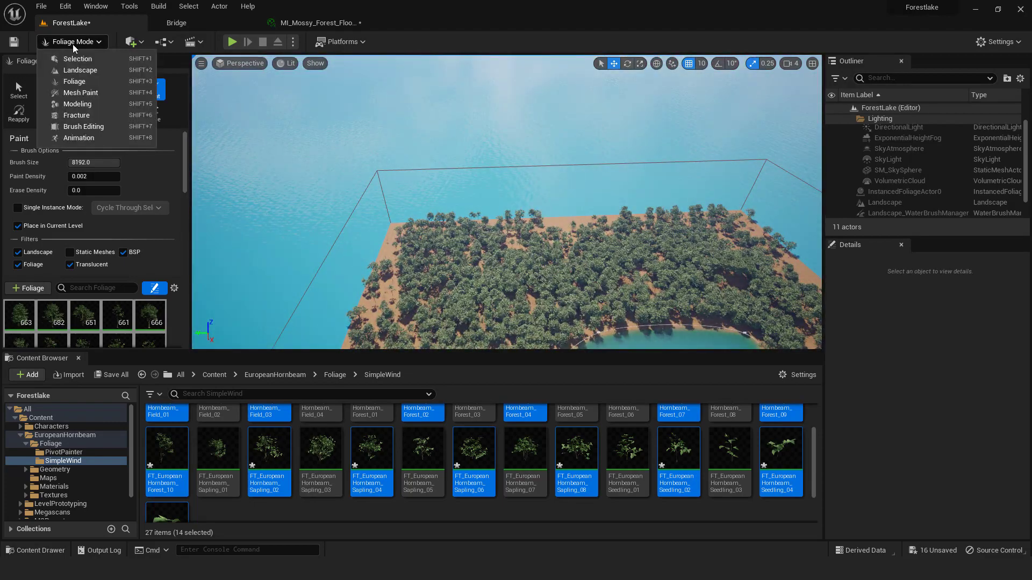
Switch to Landscape Mode, fly over the hornbeam forest, then bring up Quixel Bridge
{"action": "left_click", "coordinate": [80, 70]}
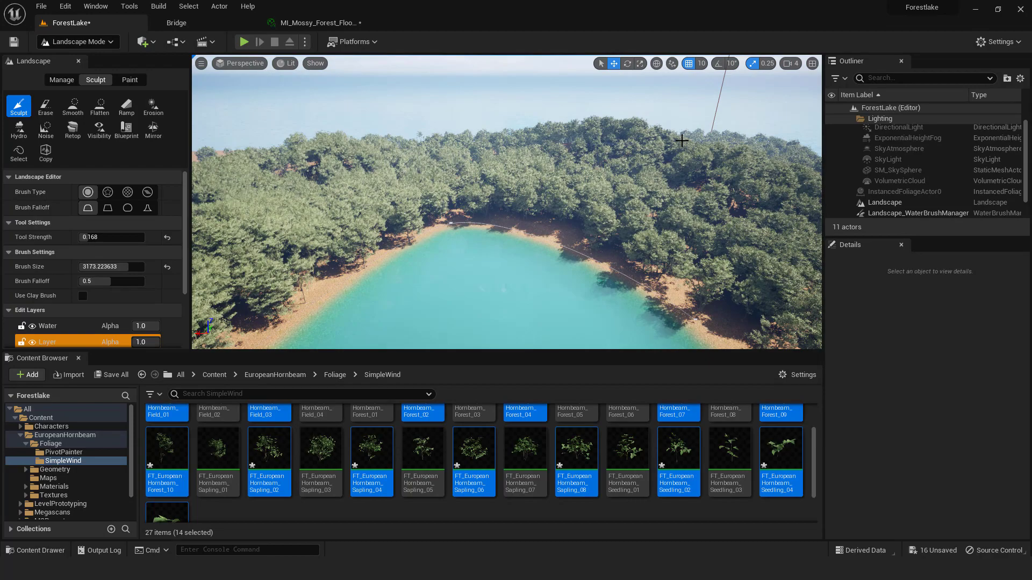
{"action": "left_click_drag", "start_coordinate": [683, 140], "coordinate": [618, 146]}
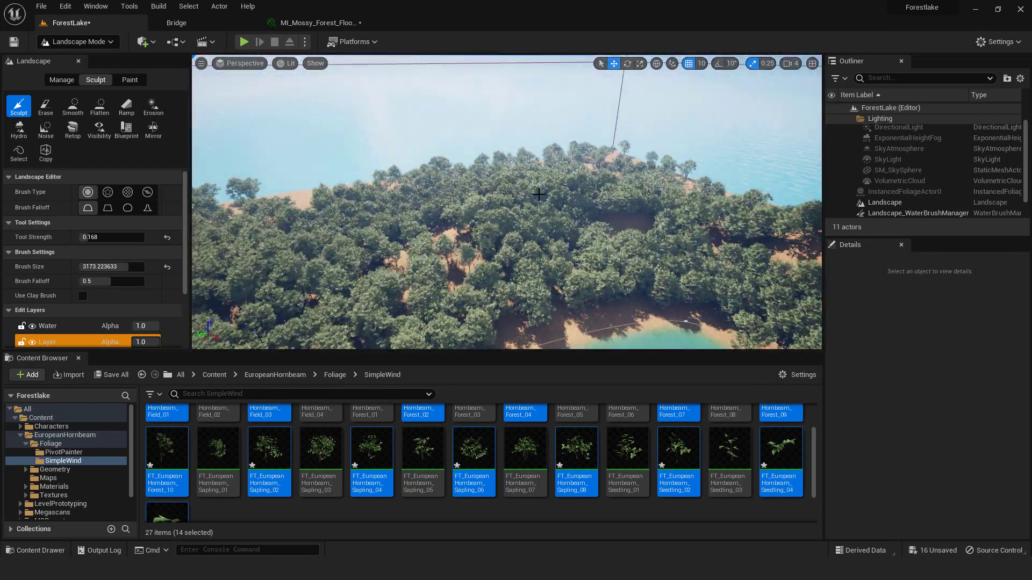
{"action": "left_click", "coordinate": [176, 23]}
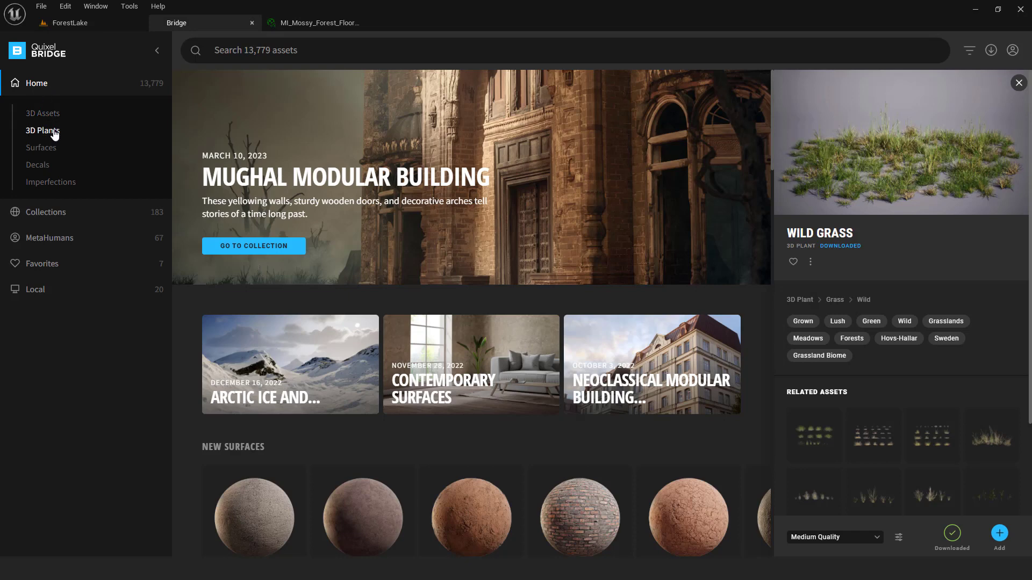
Browse Bridge's 3D Plants > Grass assets, then return to the ForestLake level
{"action": "left_click", "coordinate": [42, 129]}
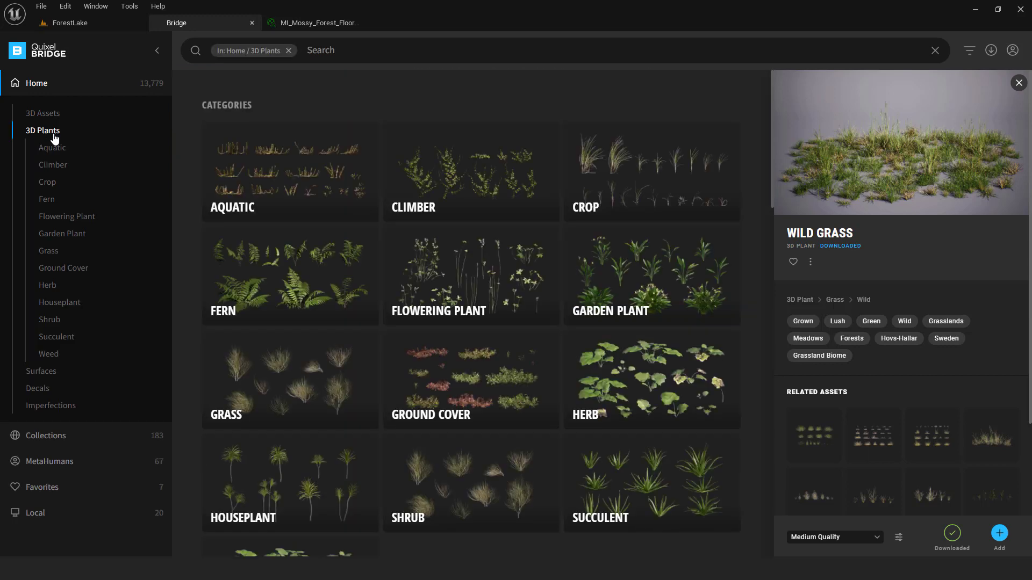
{"action": "left_click", "coordinate": [48, 251]}
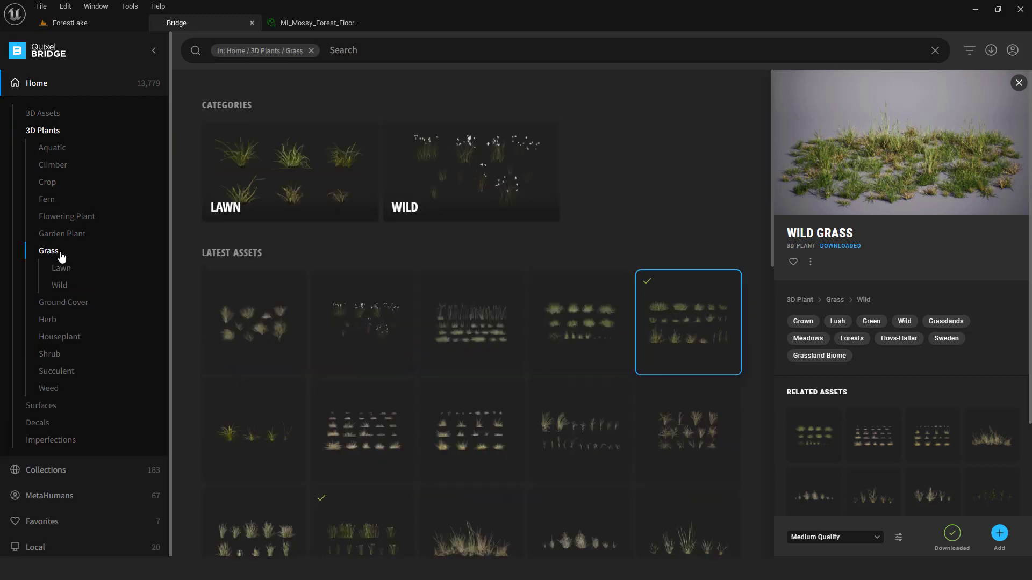
{"action": "mouse_move", "coordinate": [471, 336]}
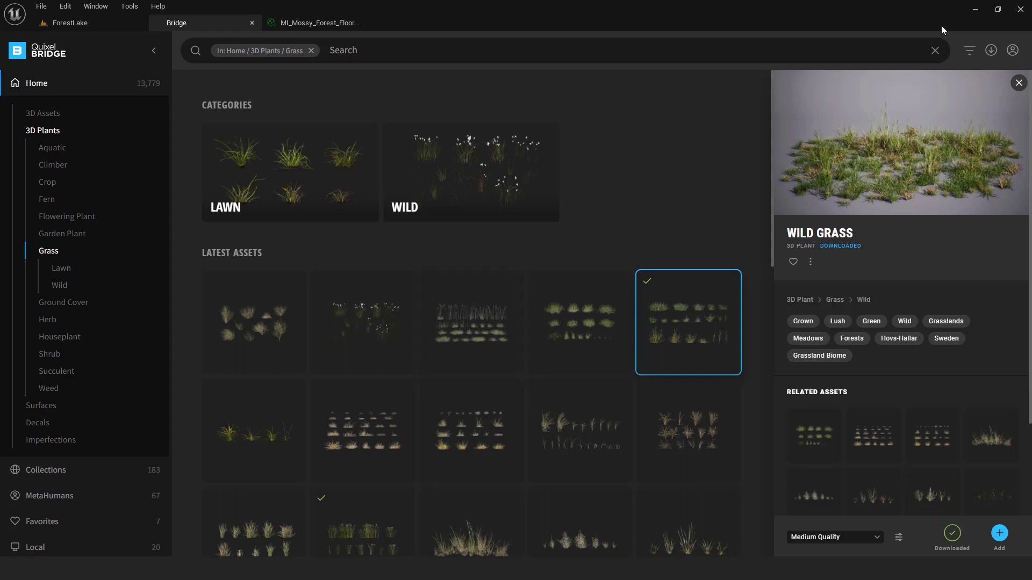
{"action": "left_click", "coordinate": [70, 22]}
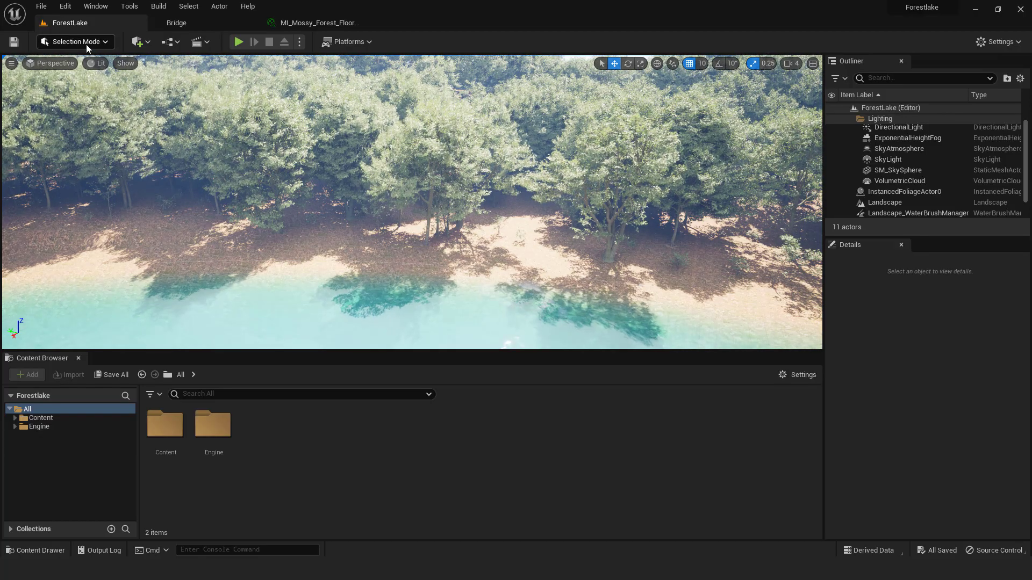
In Foliage Mode, paint grass foliage types along the sandy lake shore
{"action": "left_click", "coordinate": [73, 42]}
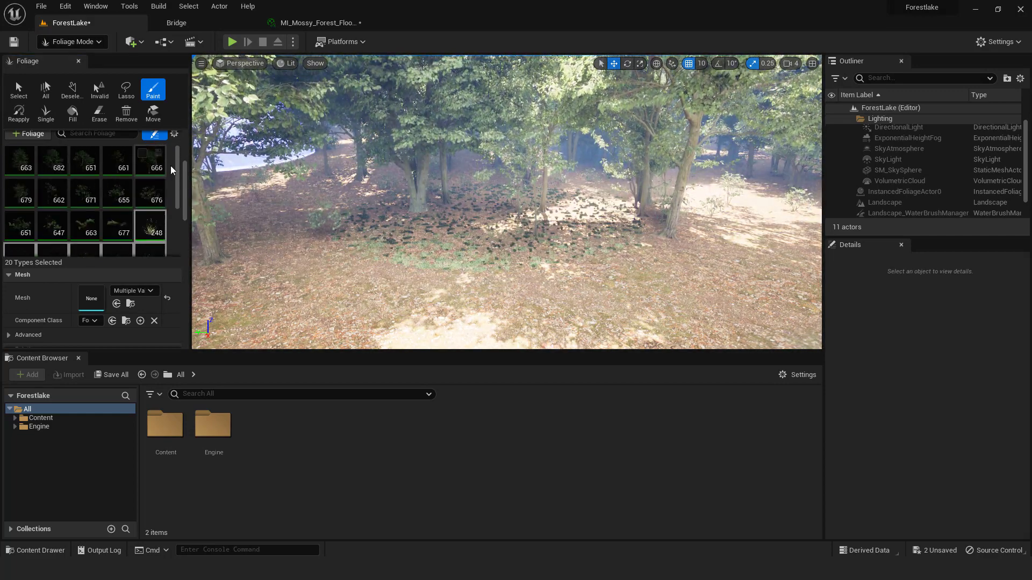
{"action": "left_click", "coordinate": [152, 89]}
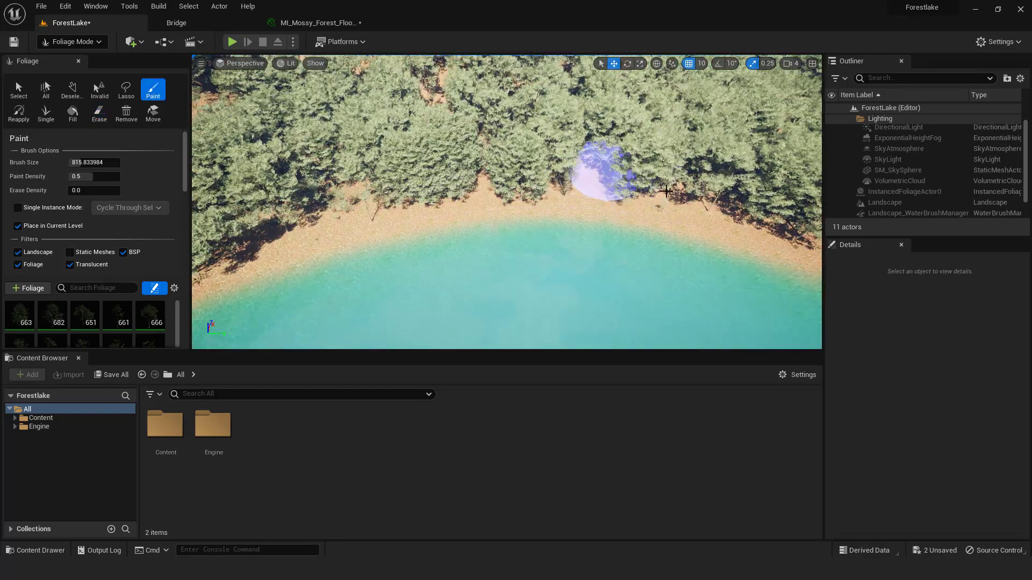
{"action": "left_click", "coordinate": [231, 42]}
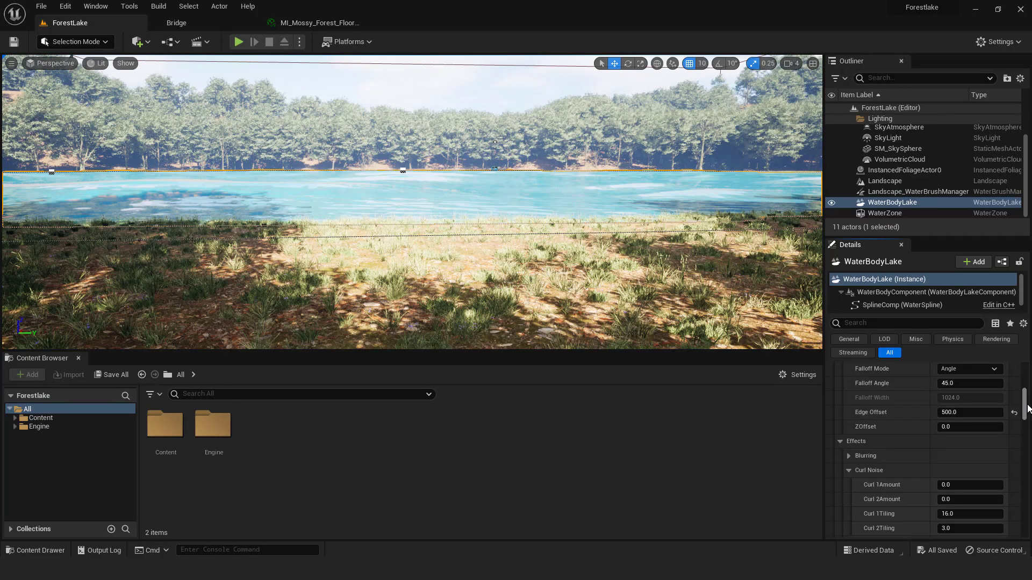
Filter WaterBodyLake's Details by 'wave' and change its Waves Source dropdown
{"action": "type", "text": "wave"}
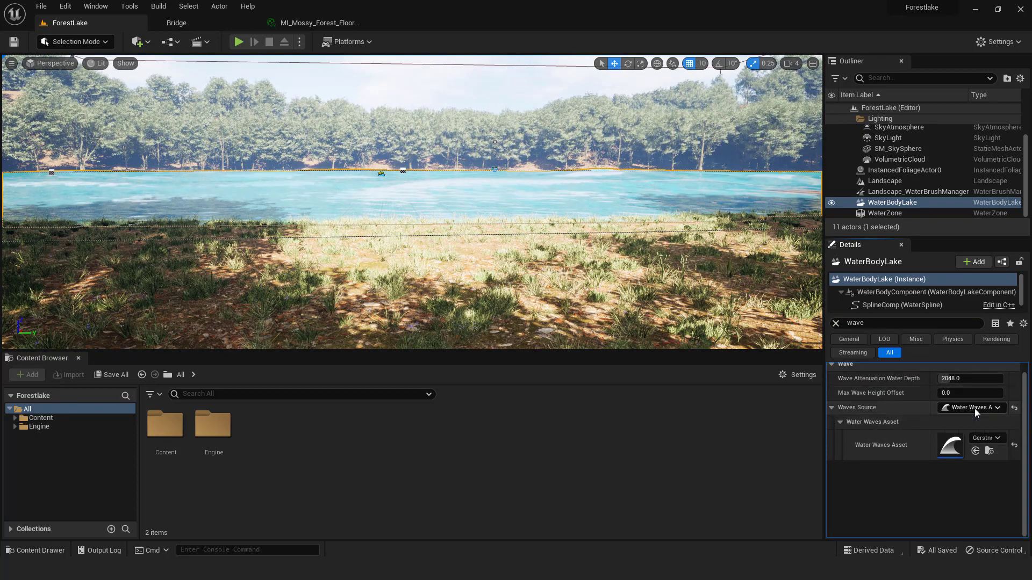
{"action": "left_click", "coordinate": [970, 408]}
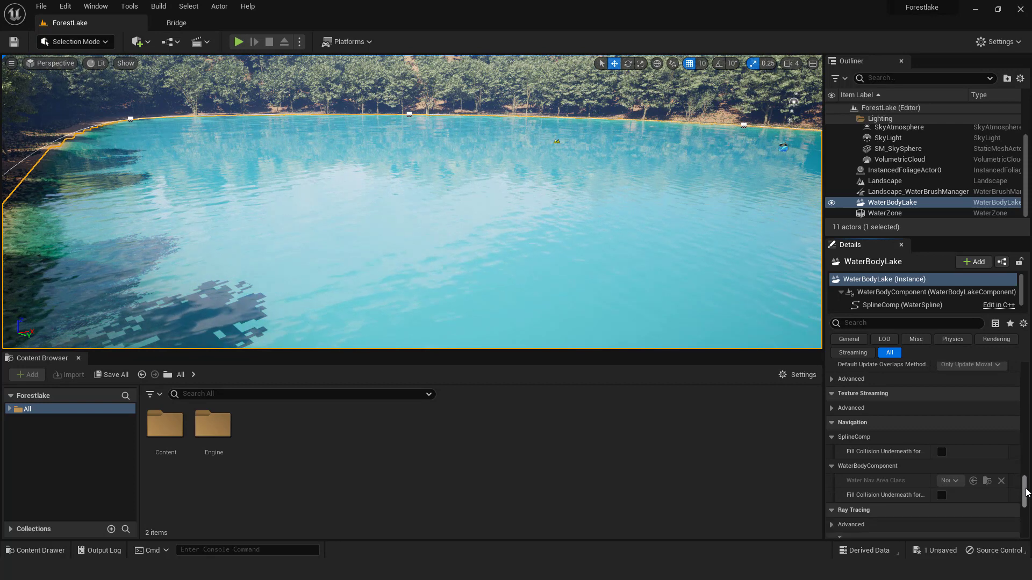
Tint the lake Water Material's Absorption colour toward green cyan, green about 194
{"action": "scroll", "scroll_direction": "down", "scroll_amount": 3}
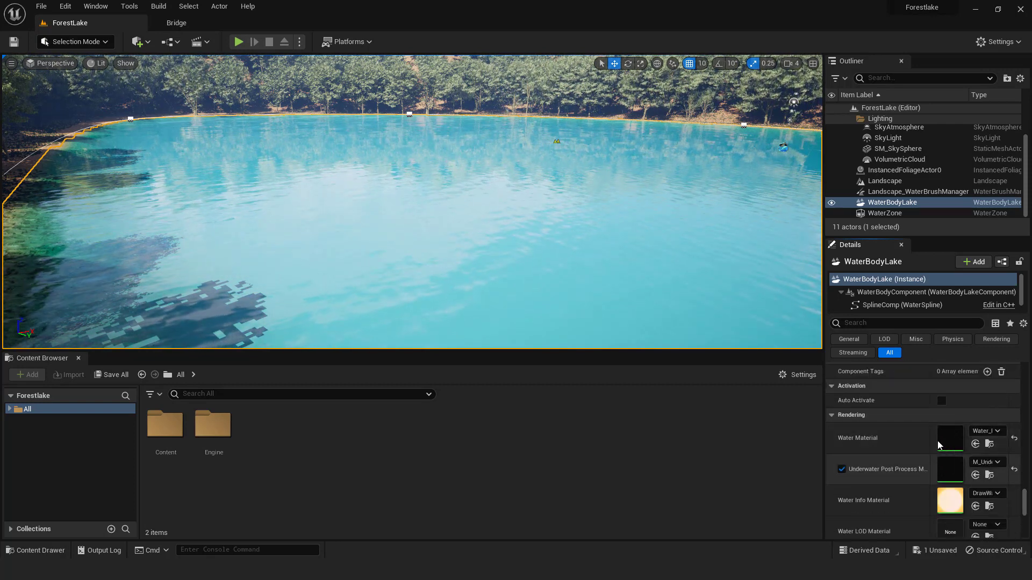
{"action": "double_click", "coordinate": [950, 438]}
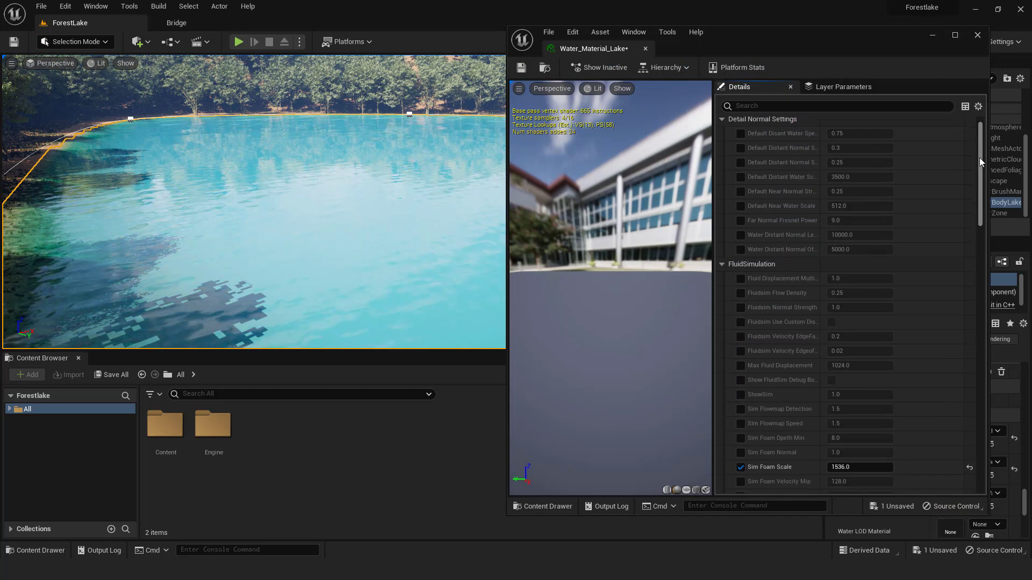
{"action": "scroll", "scroll_direction": "down", "scroll_amount": 3}
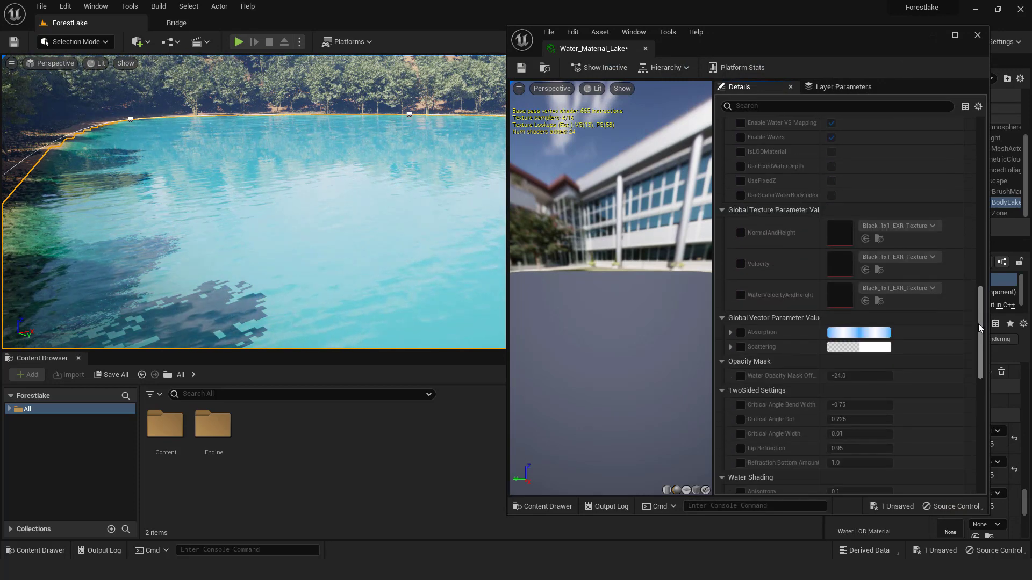
{"action": "scroll", "scroll_direction": "down", "scroll_amount": 3}
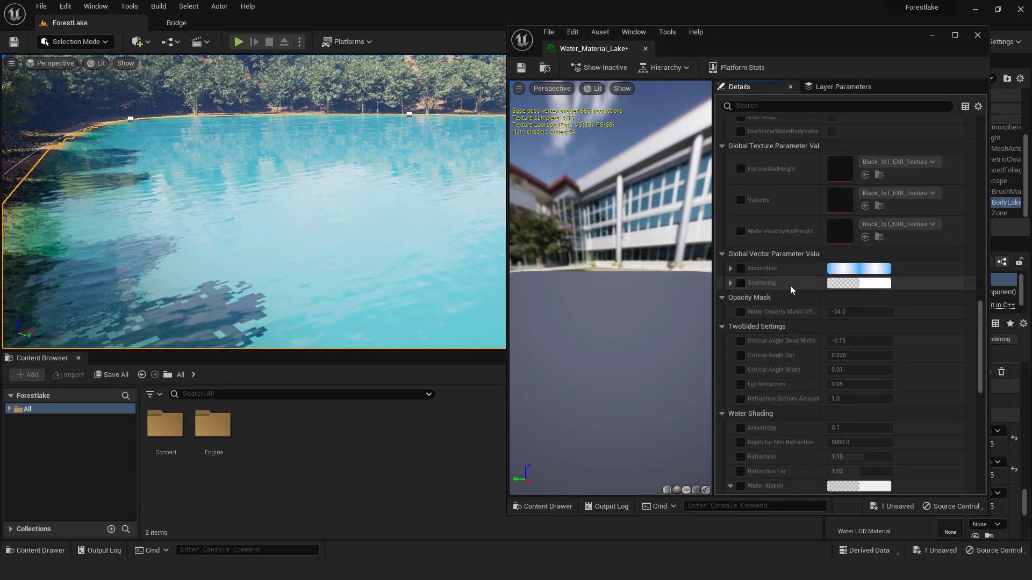
{"action": "left_click", "coordinate": [730, 269]}
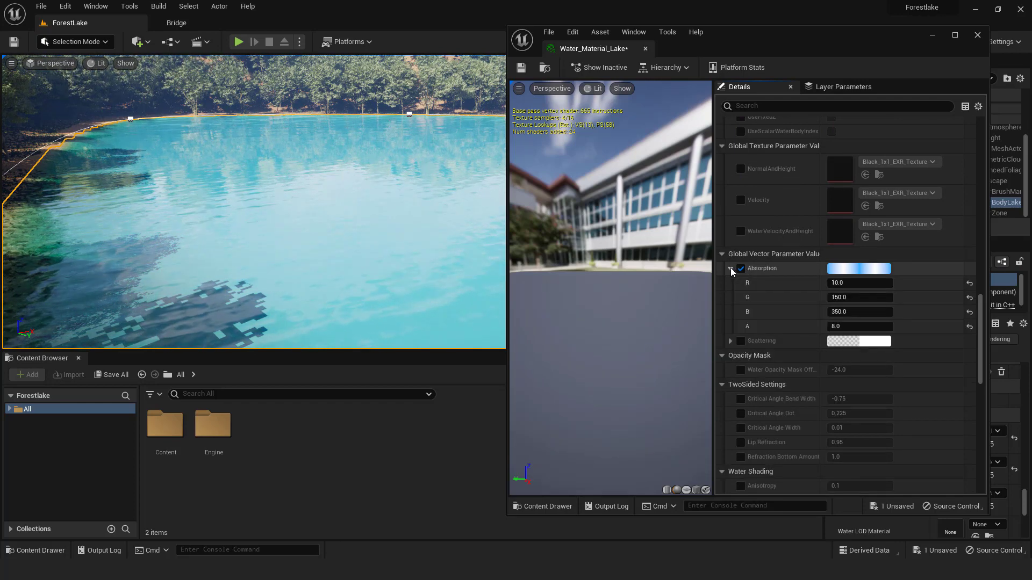
{"action": "left_click", "coordinate": [858, 269]}
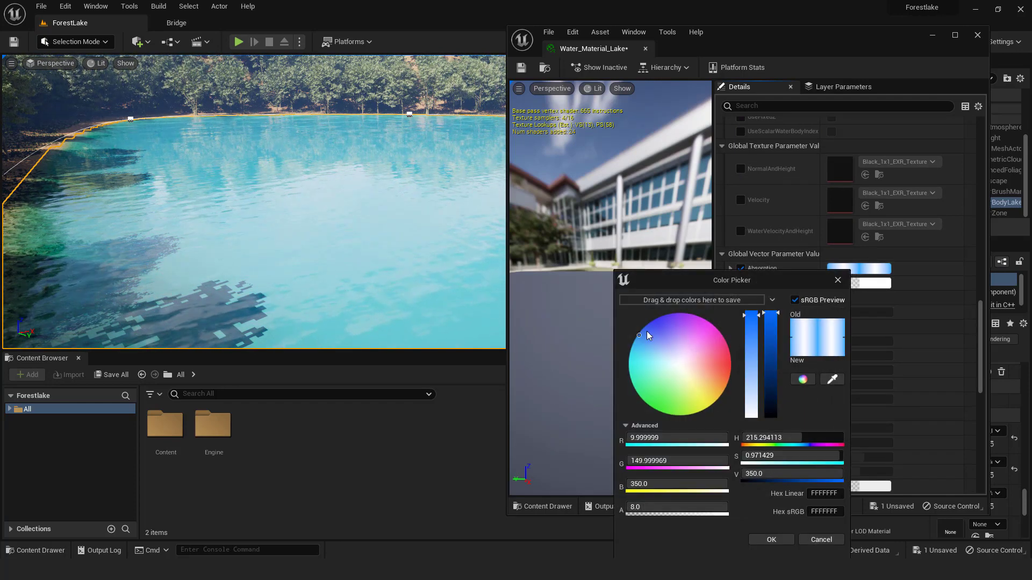
{"action": "left_click_drag", "start_coordinate": [637, 335], "coordinate": [635, 346]}
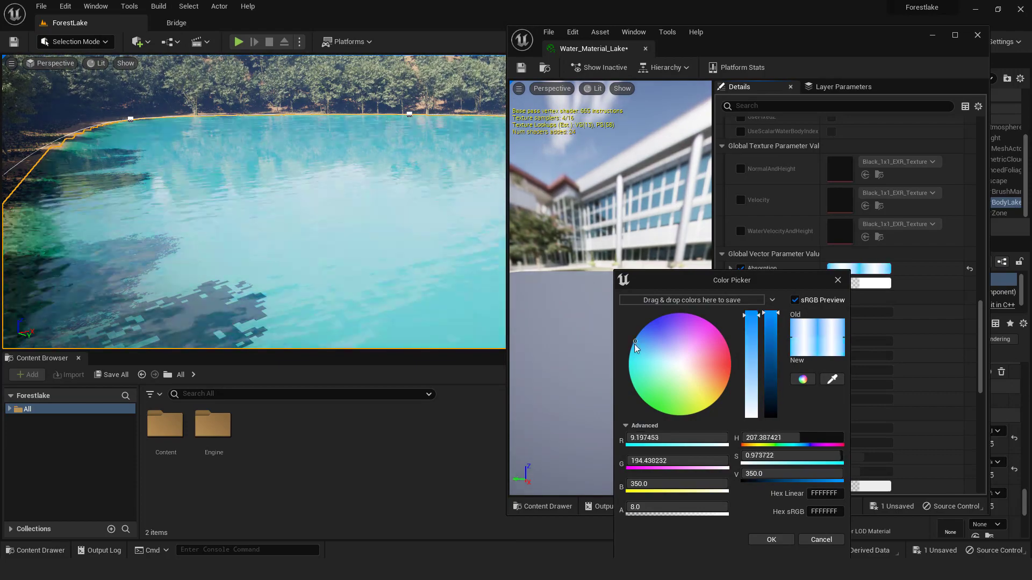
{"action": "left_click", "coordinate": [683, 388]}
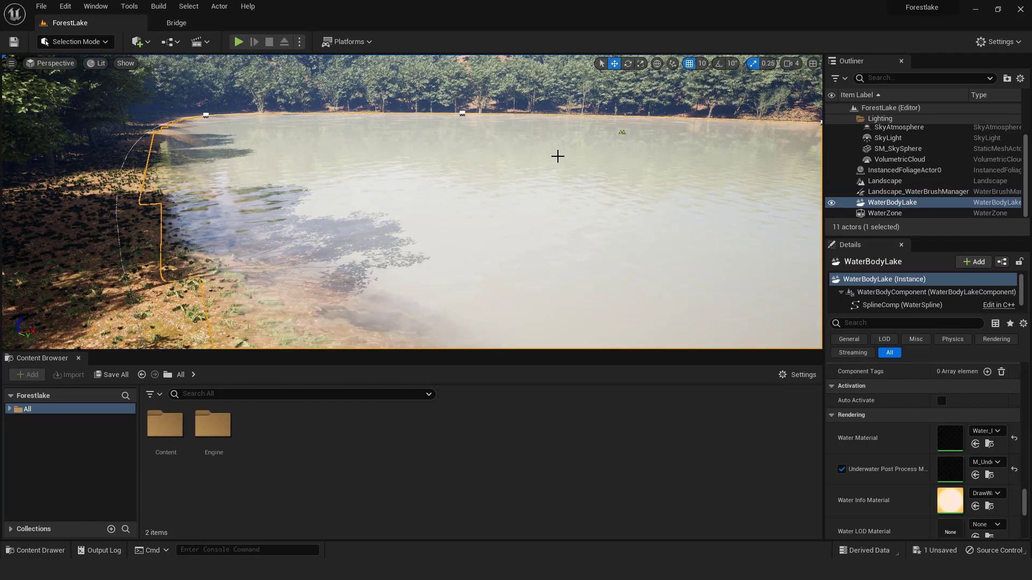
Place a PostProcessVolume, enable Infinite Extent (Unbound), and filter Details for Exposure
{"action": "left_click", "coordinate": [136, 42]}
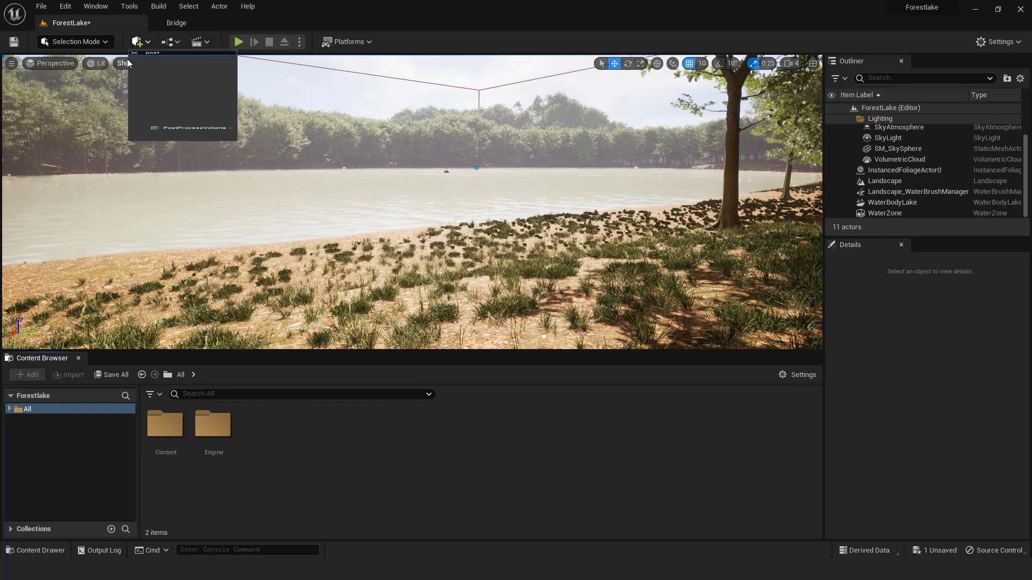
{"action": "type", "text": "postproce"}
{"action": "type", "text": "contras"}
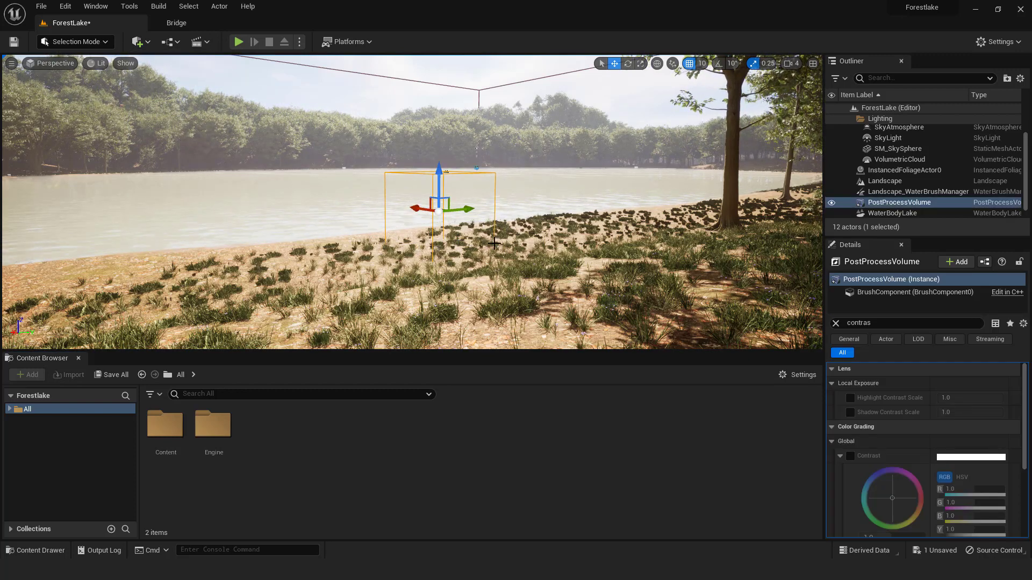
{"action": "type", "text": "infinite"}
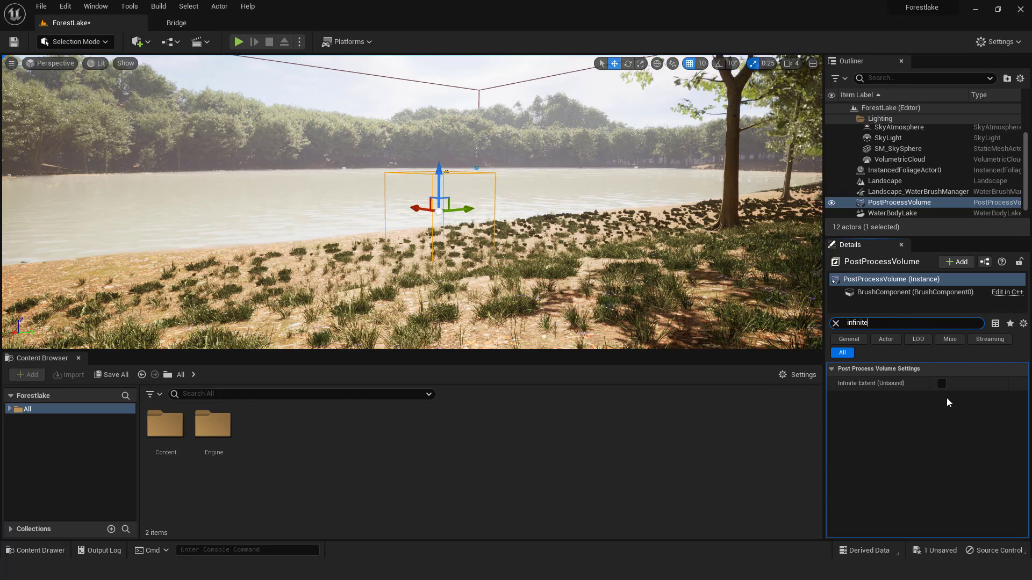
{"action": "left_click", "coordinate": [941, 383]}
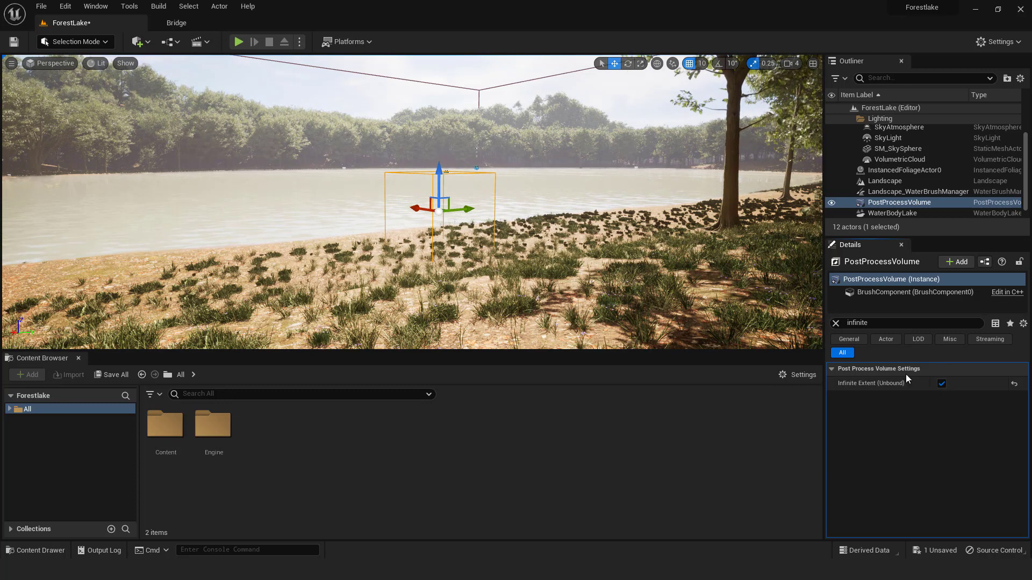
{"action": "type", "text": "exposu"}
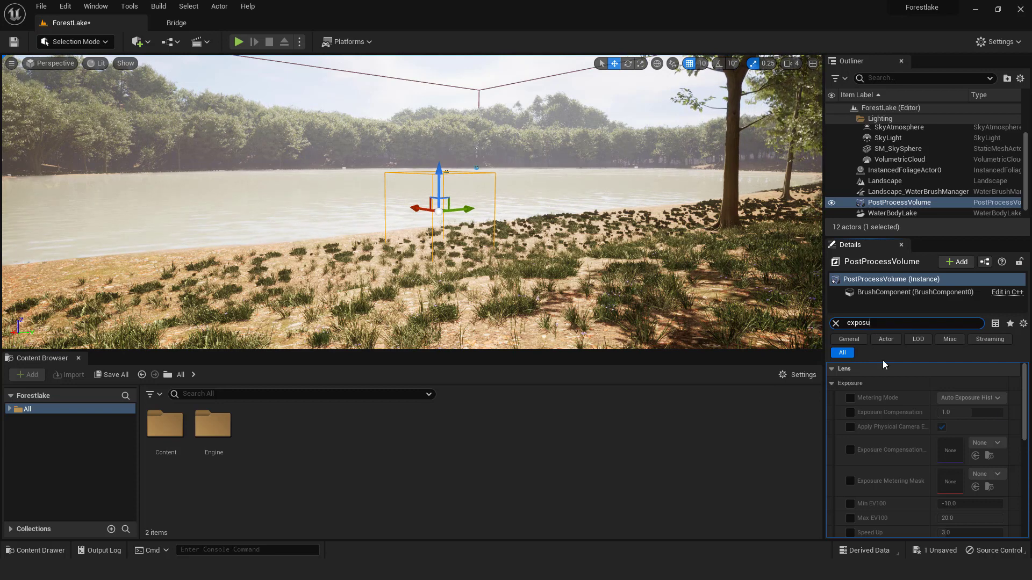
Fix exposure at 0 EV and set Lumen Scene Lighting Quality and Detail to 5
{"action": "scroll", "scroll_direction": "down", "scroll_amount": 3}
{"action": "type", "text": "0"}
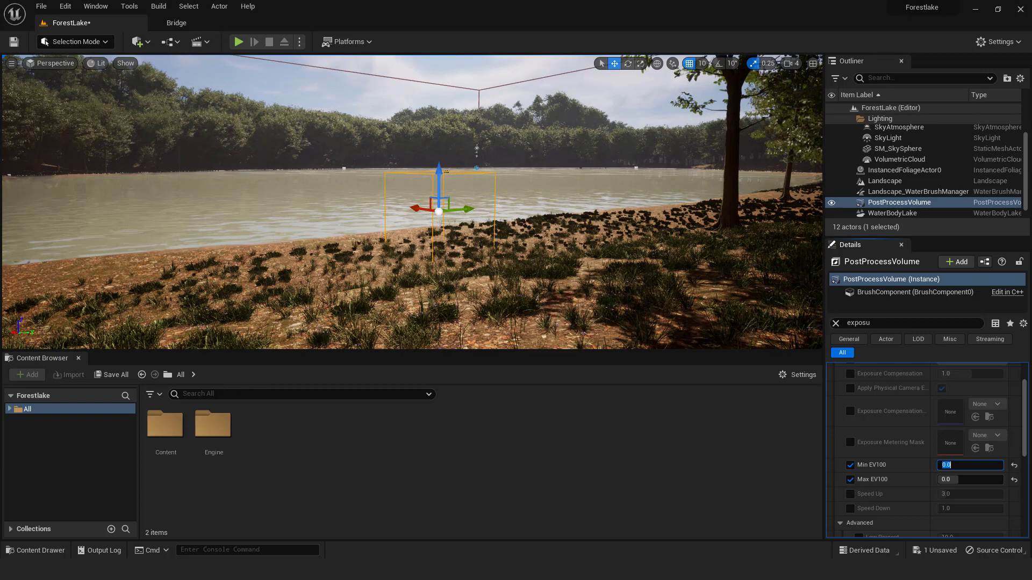
{"action": "type", "text": "lumen"}
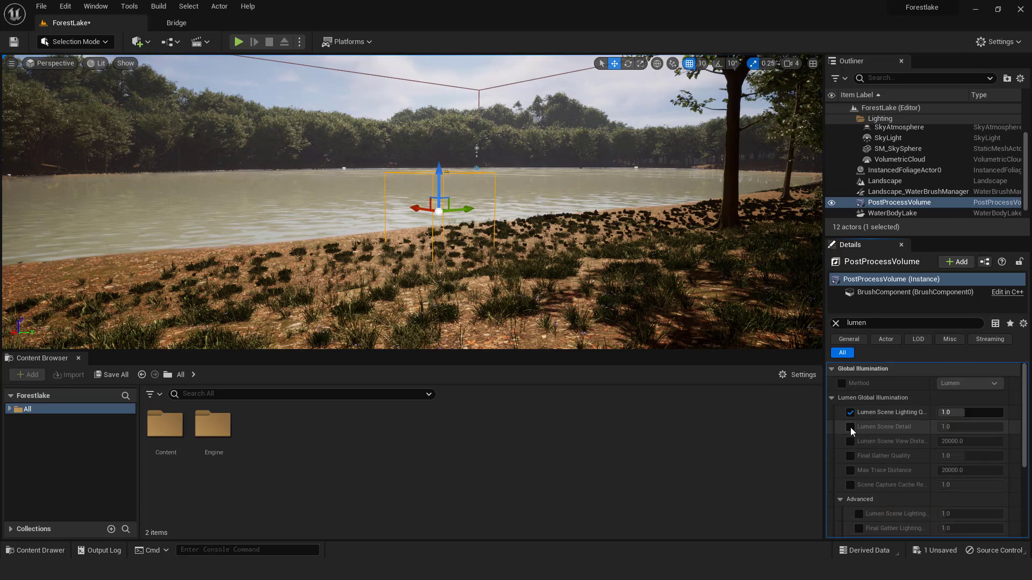
{"action": "left_click", "coordinate": [850, 426]}
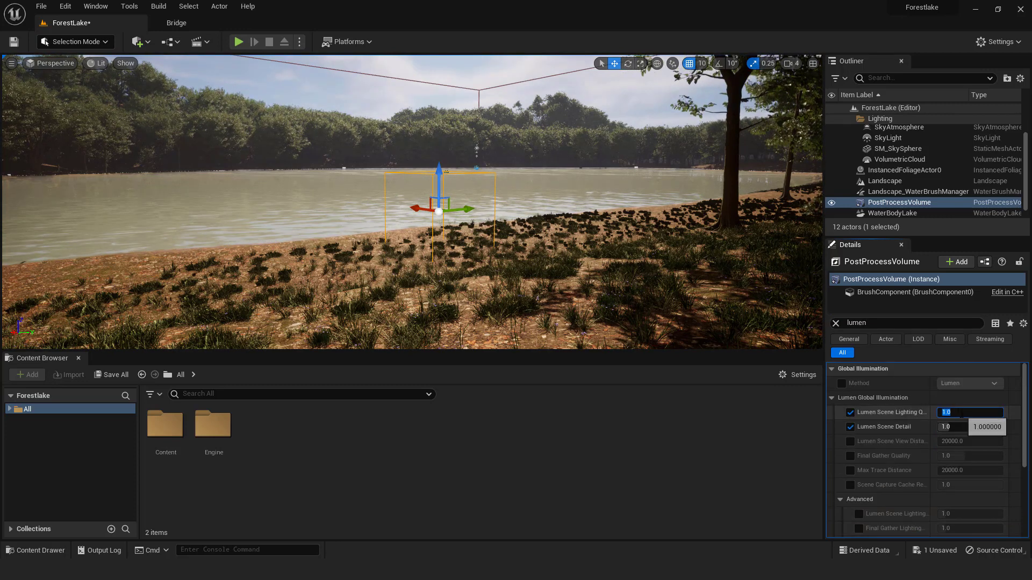
{"action": "type", "text": "5"}
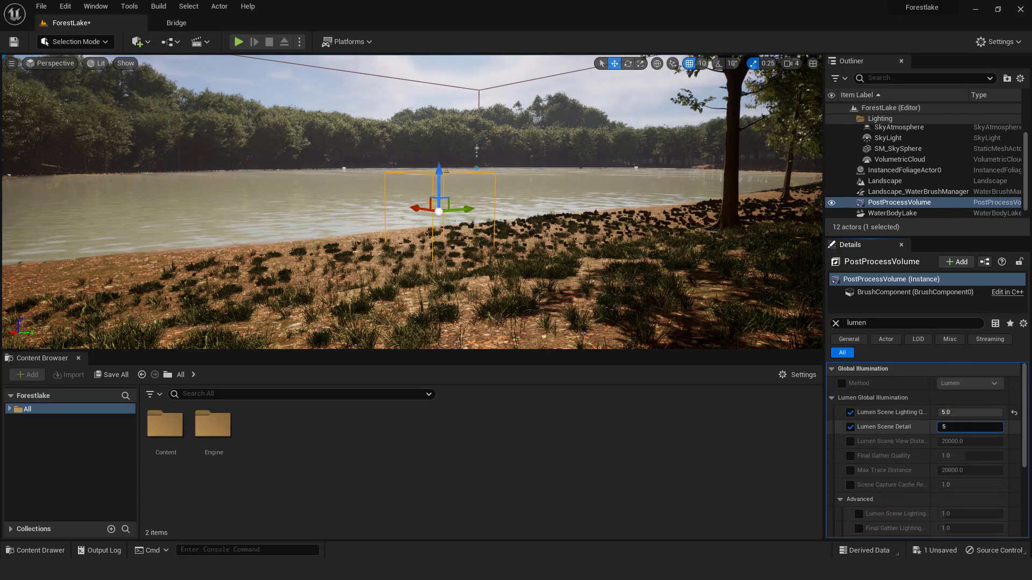
{"action": "key", "text": "enter"}
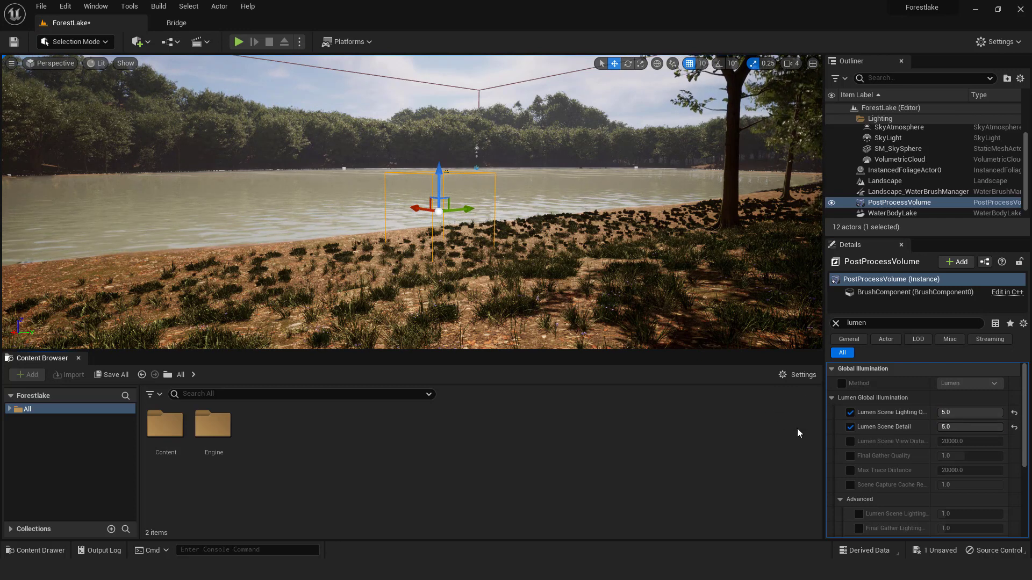
Enable Global Contrast and lower it to 0.78
{"action": "type", "text": "contra"}
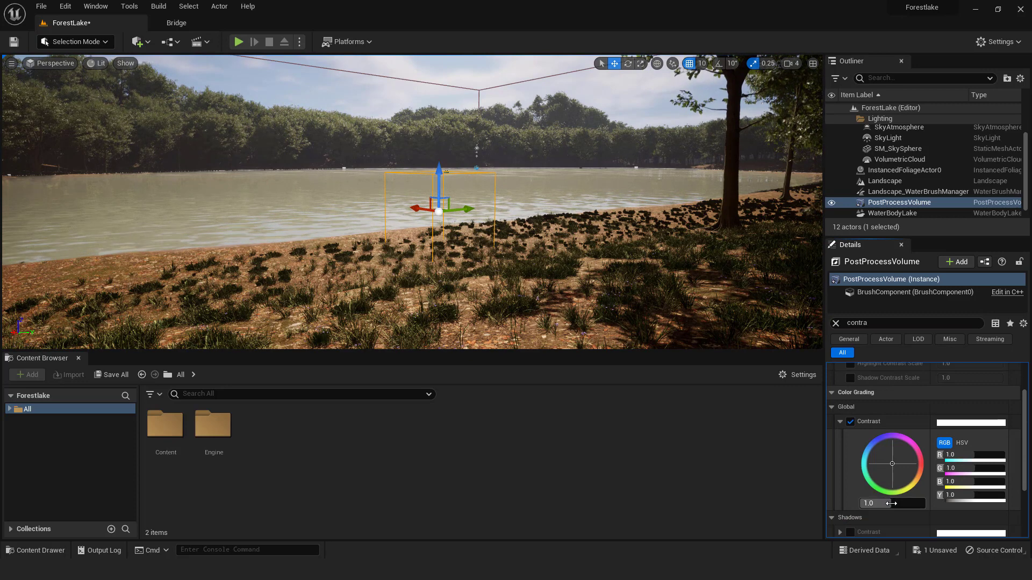
{"action": "left_click_drag", "start_coordinate": [891, 503], "coordinate": [885, 504]}
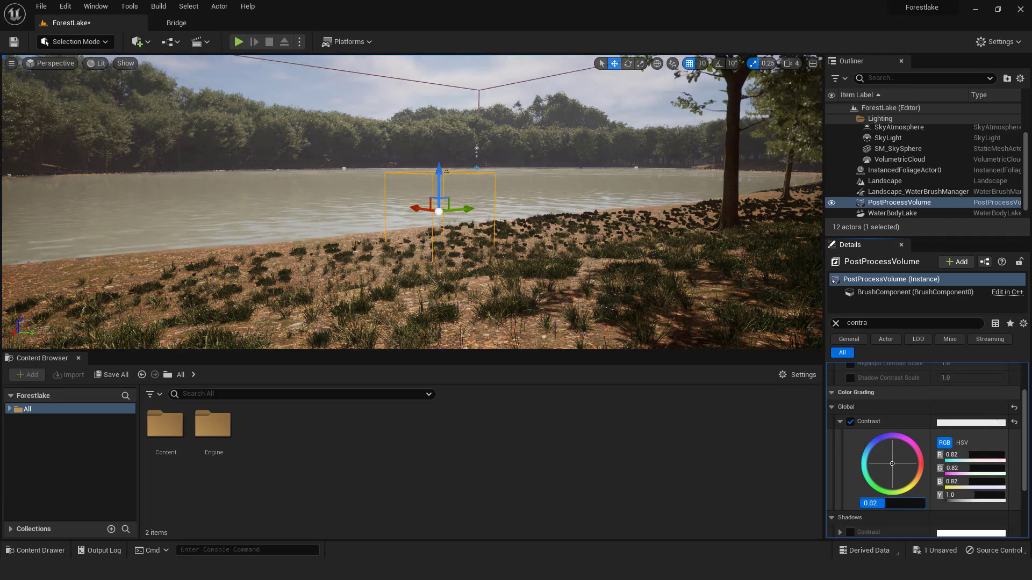
{"action": "left_click_drag", "start_coordinate": [892, 503], "coordinate": [868, 503]}
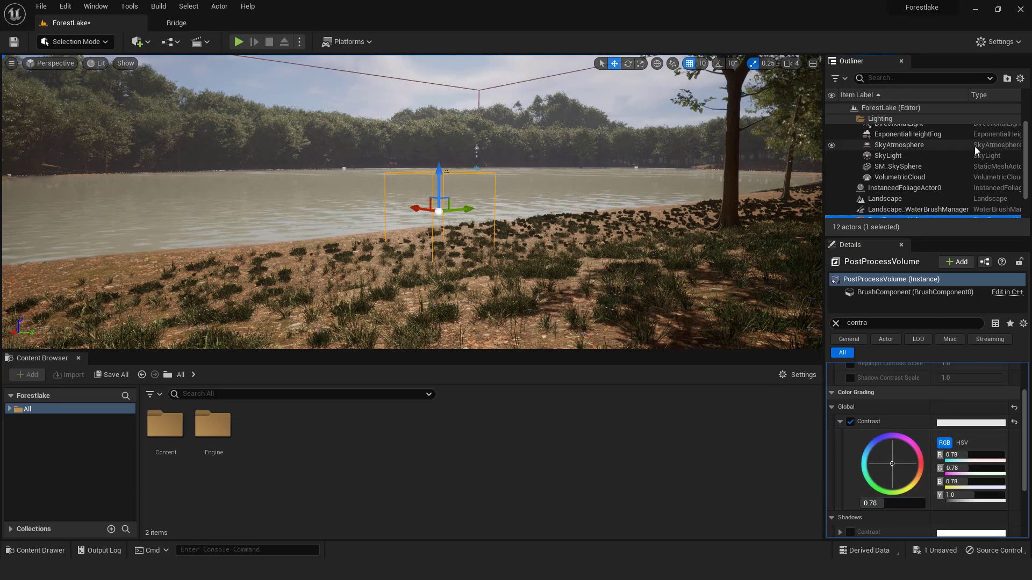
Enable Volumetric Fog on ExponentialHeightFog, with fog density at 0.0416
{"action": "left_click", "coordinate": [908, 135]}
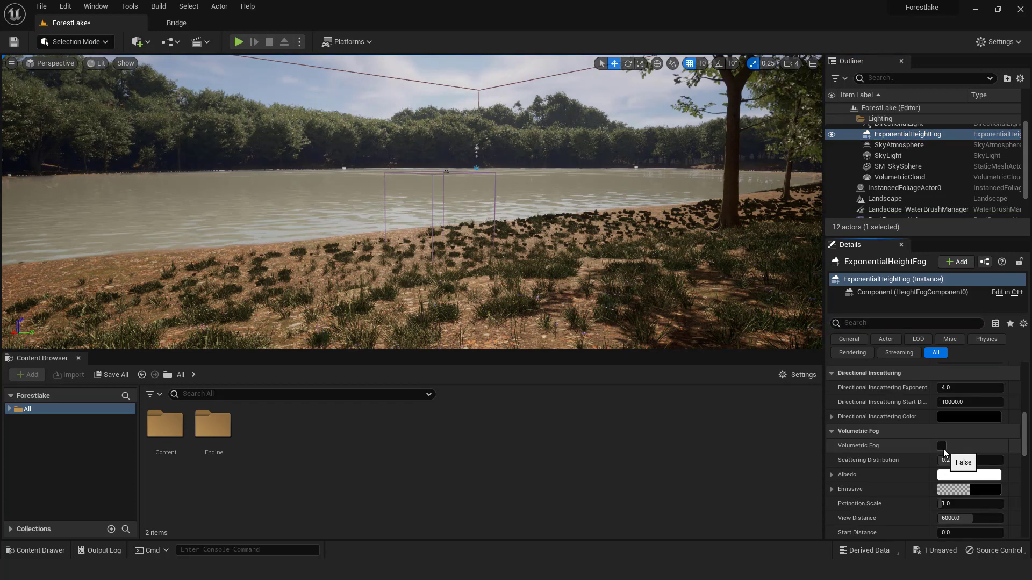
{"action": "left_click", "coordinate": [941, 445]}
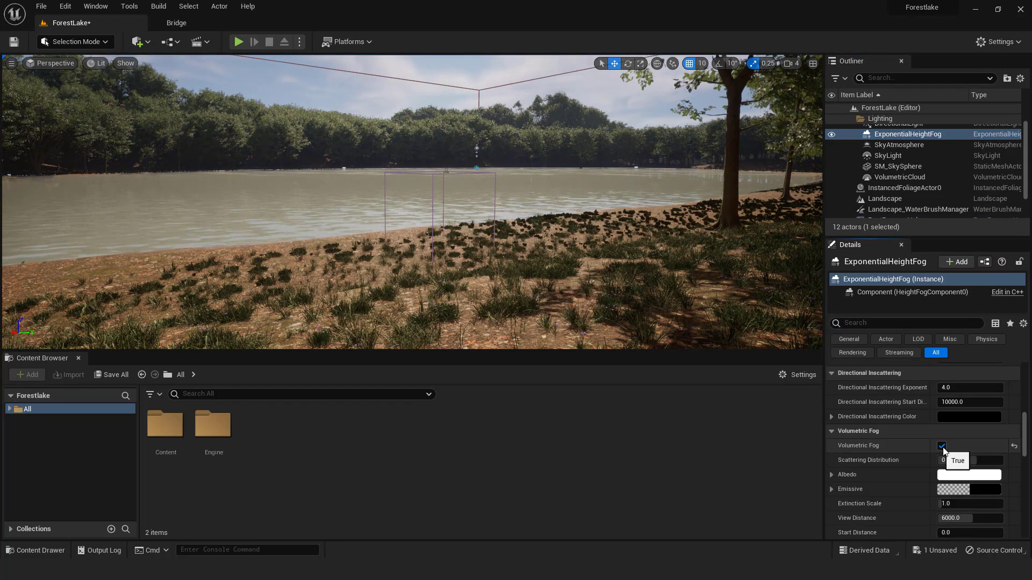
{"action": "scroll", "scroll_direction": "down", "scroll_amount": 3}
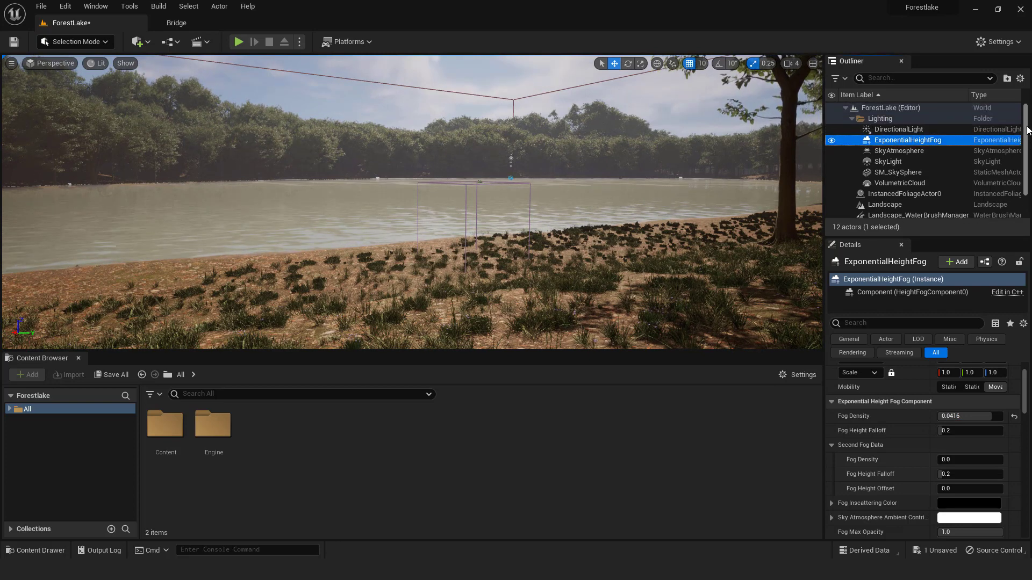
Give the DirectionalLight a warm temperature of 5500 K
{"action": "left_click", "coordinate": [899, 129]}
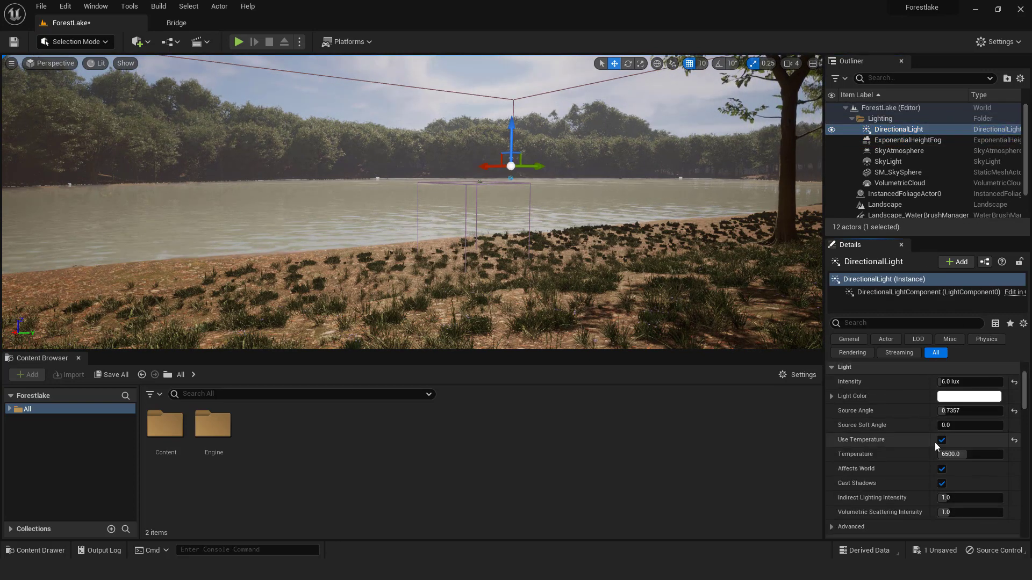
{"action": "type", "text": "5000.0"}
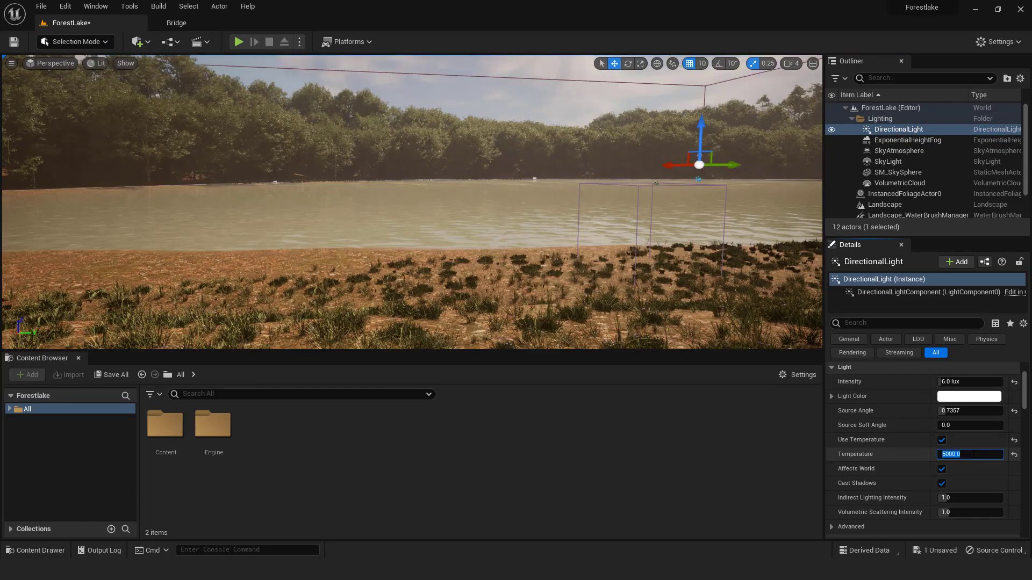
{"action": "type", "text": "5500"}
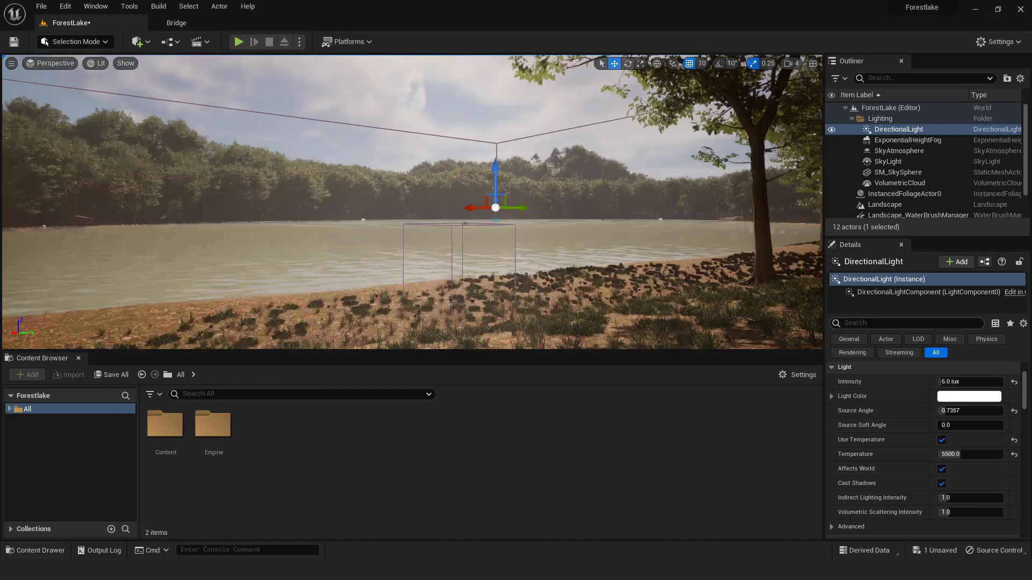
Enable Light Shaft Bloom on the directional light with Bloom Scale 1.64
{"action": "type", "text": "bloom"}
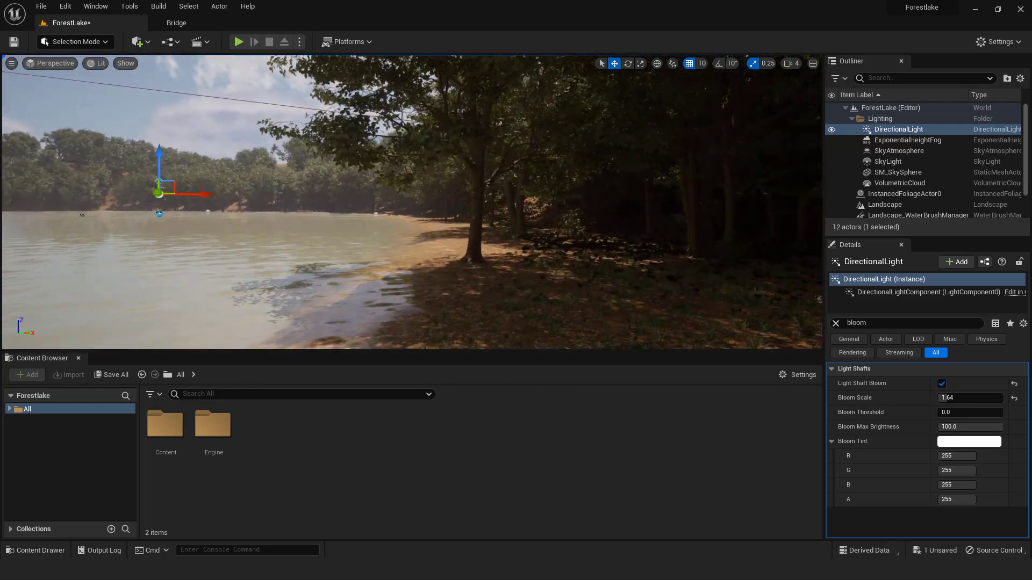
{"action": "key", "text": "ctrl+l"}
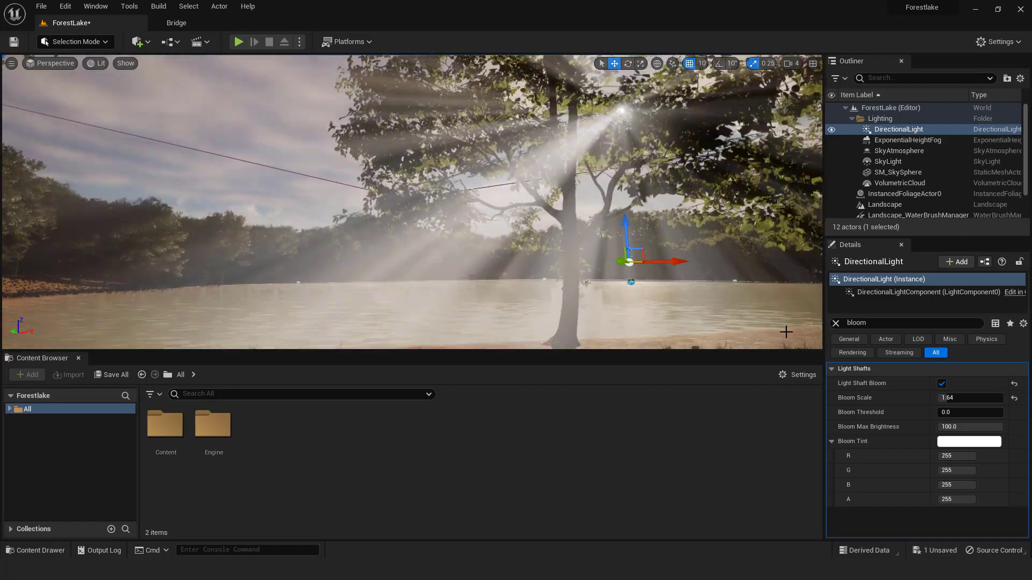
{"action": "type", "text": "0.2"}
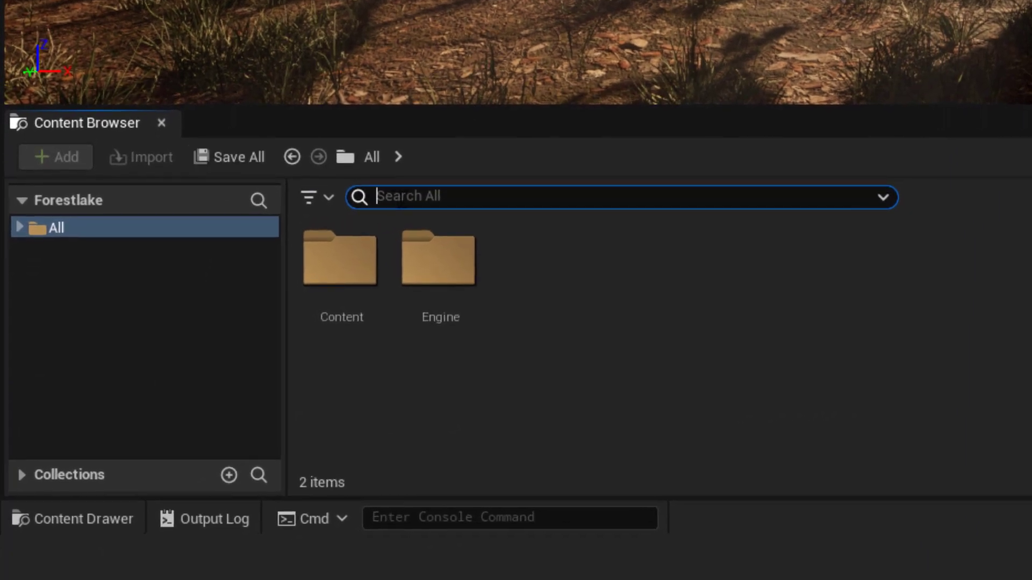
Add BP_GlobalFoliageActor_UE5 to the level with Season Strength 6.823202, then select WaterBodyLake
{"action": "type", "text": "foliage actor"}
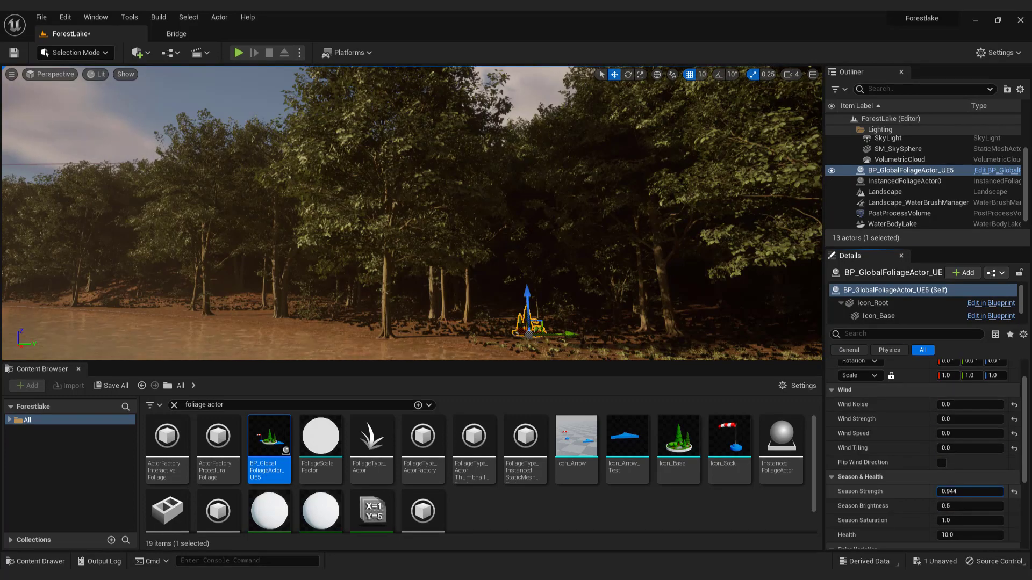
{"action": "type", "text": "6.823202"}
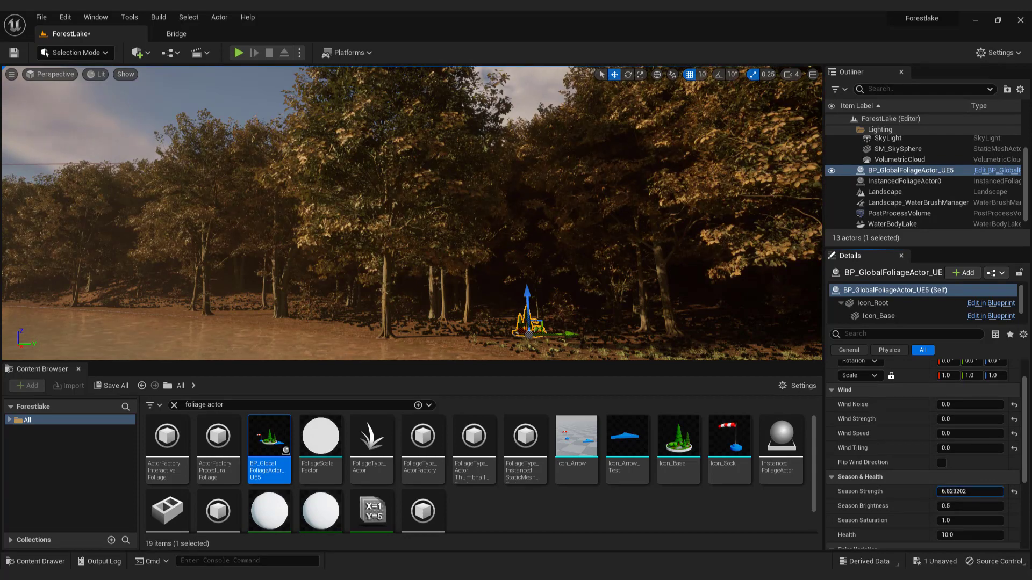
{"action": "left_click", "coordinate": [894, 224]}
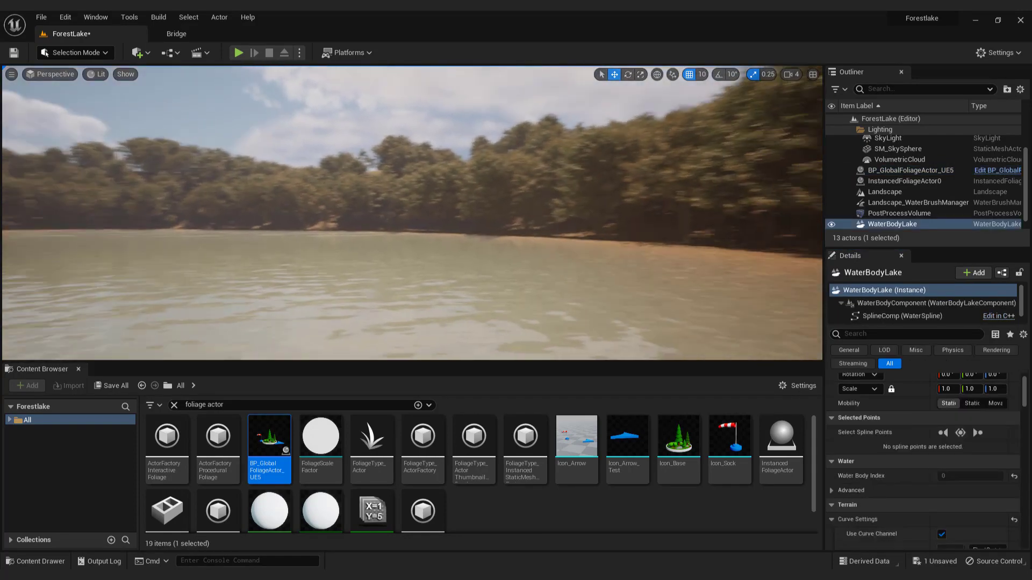